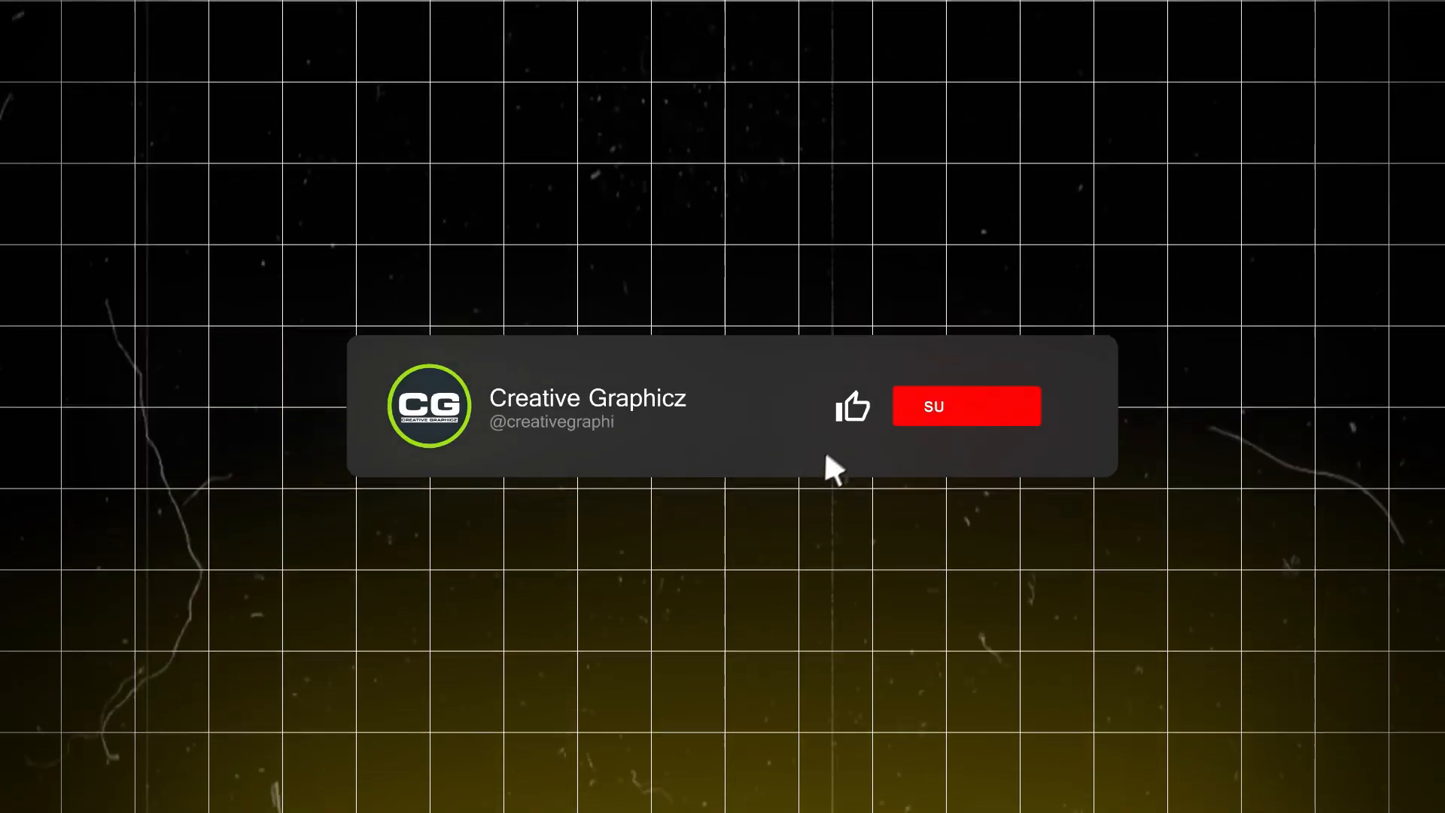
- Copy the car clip to the upper track and trim it to run 0:40–1:50
left_click(966, 406)
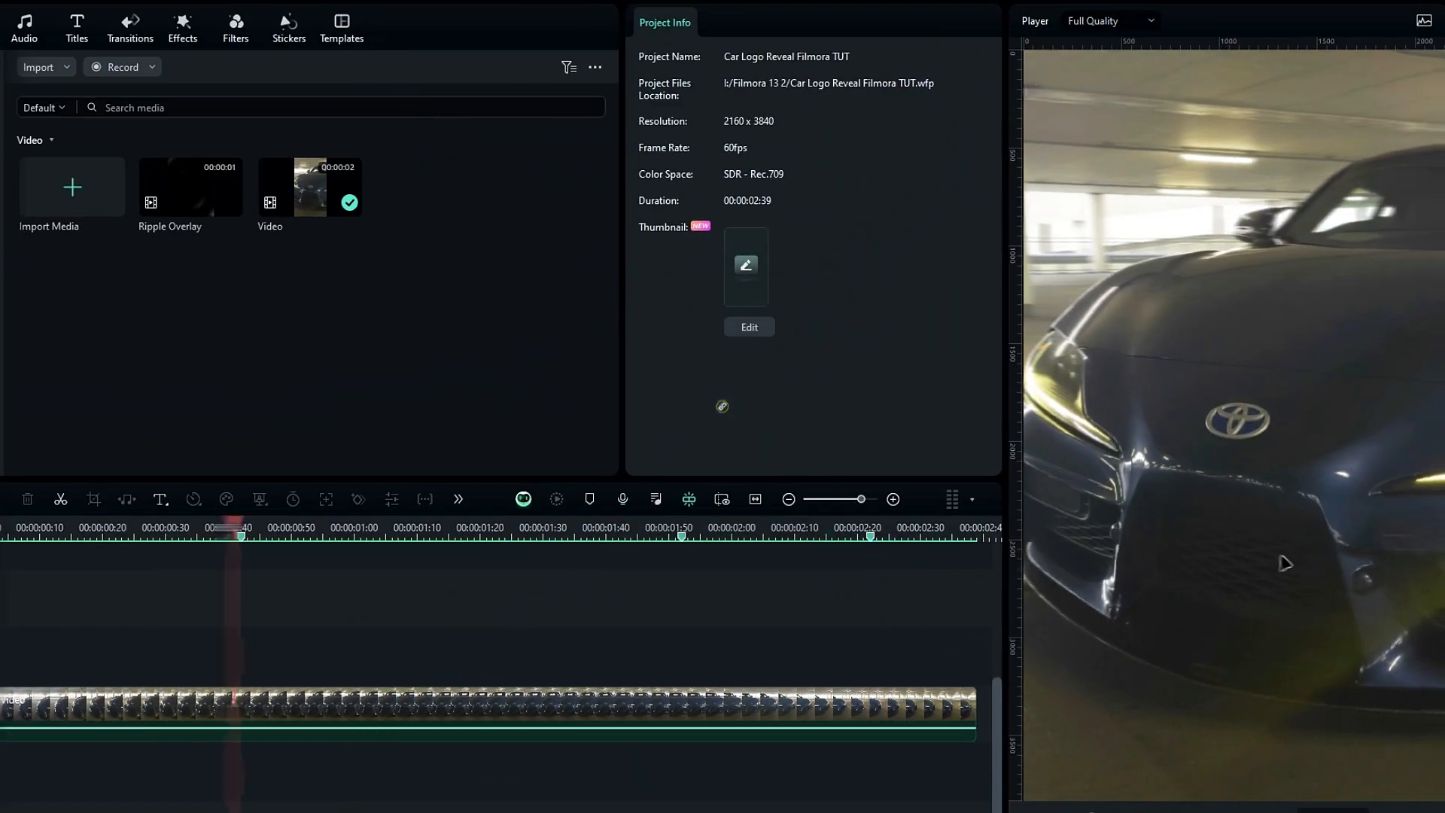
left_click(977, 526)
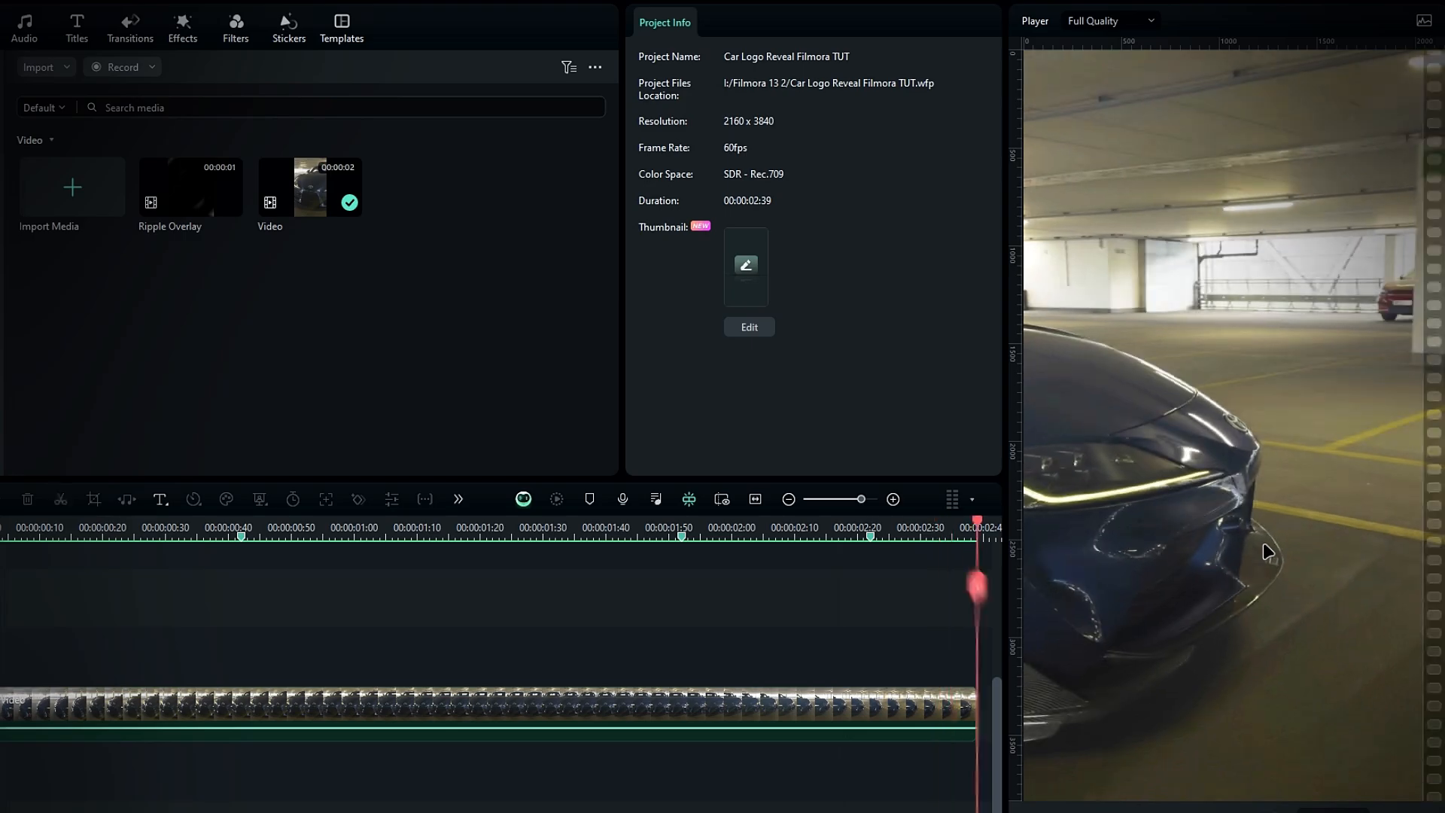
left_click(643, 527)
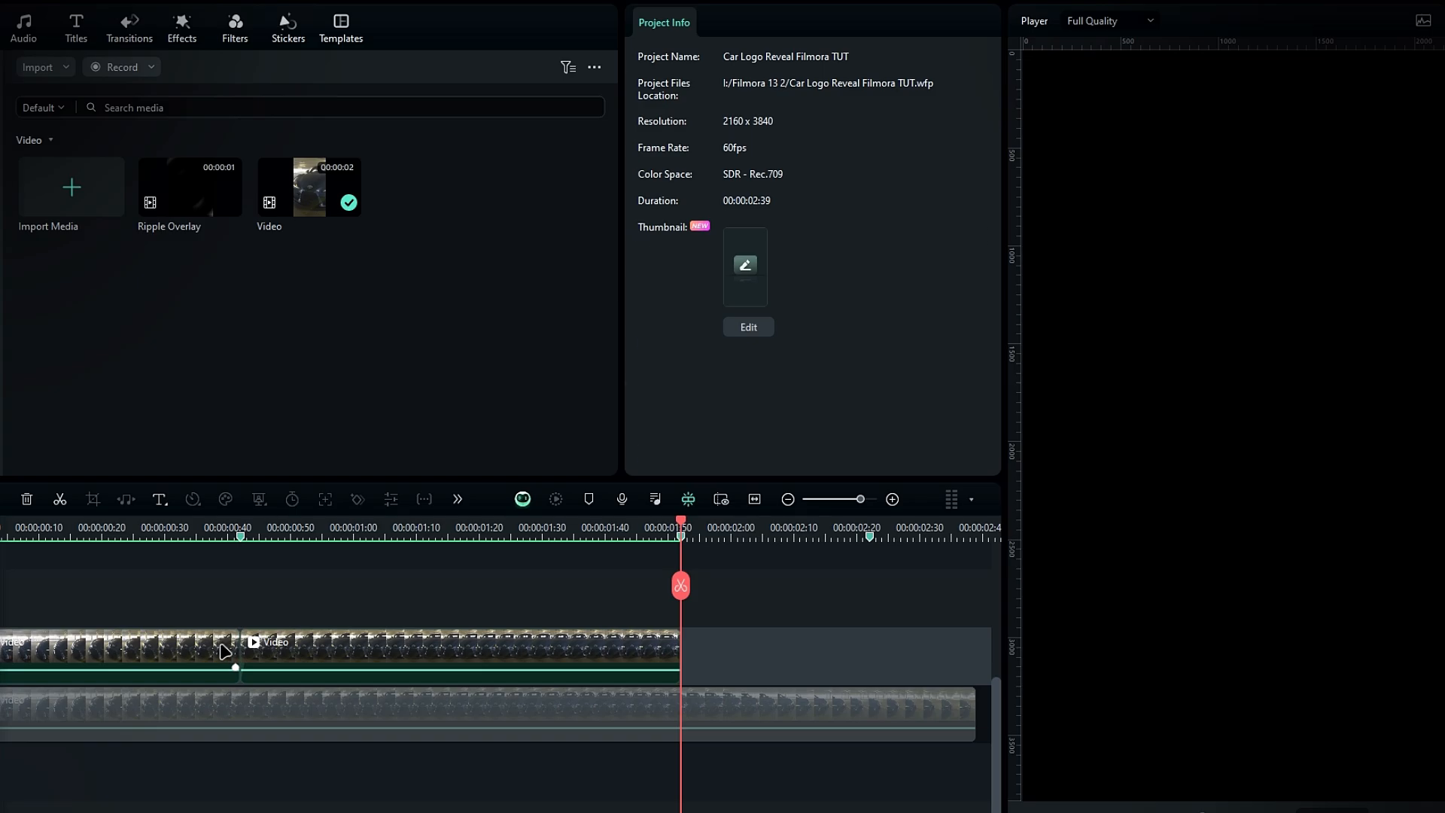
left_click(459, 656)
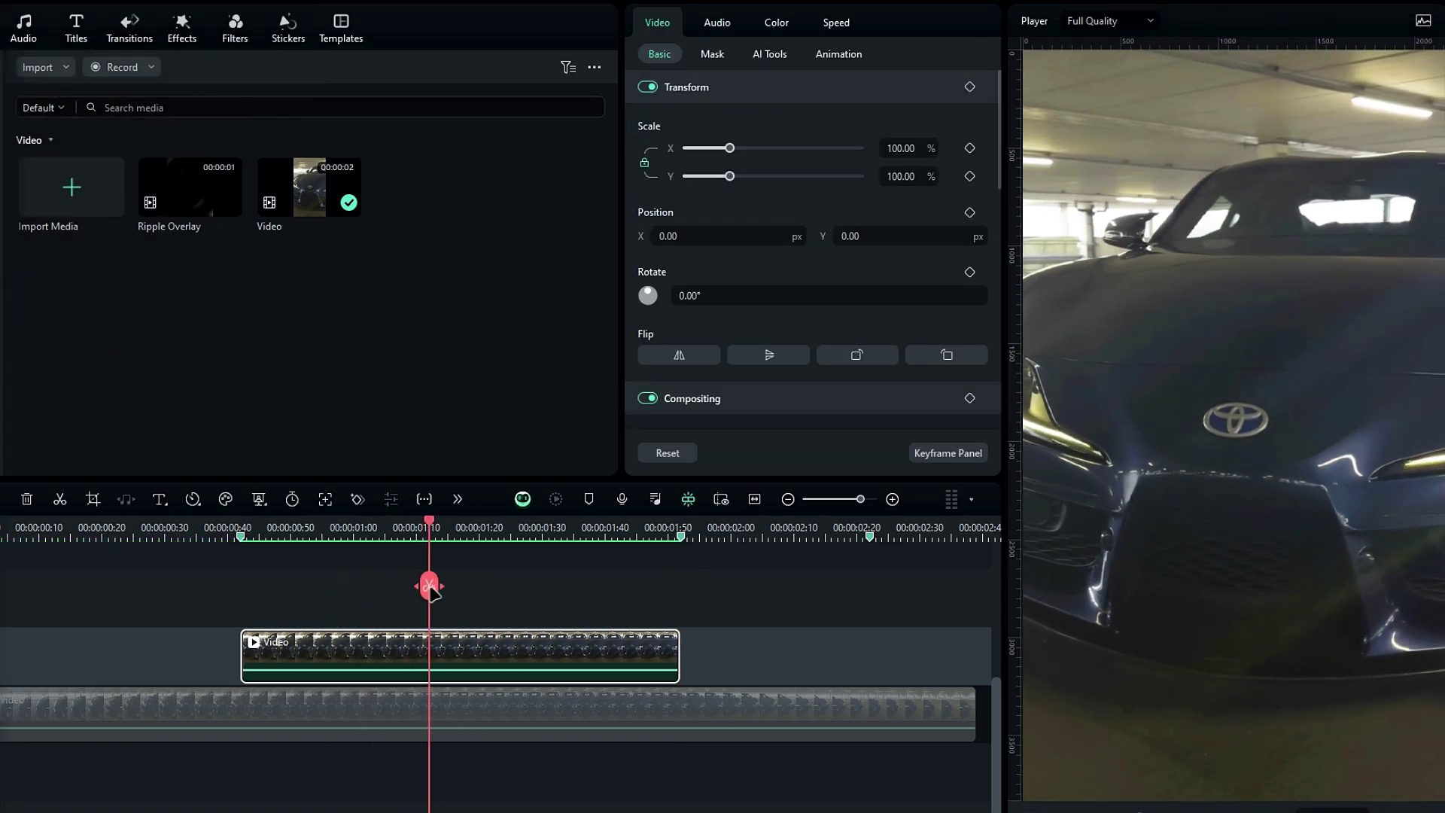
- Save a Smart Cutout of the Toyota badge with Edge Thickness -1.5 and Feather 3
left_click(768, 53)
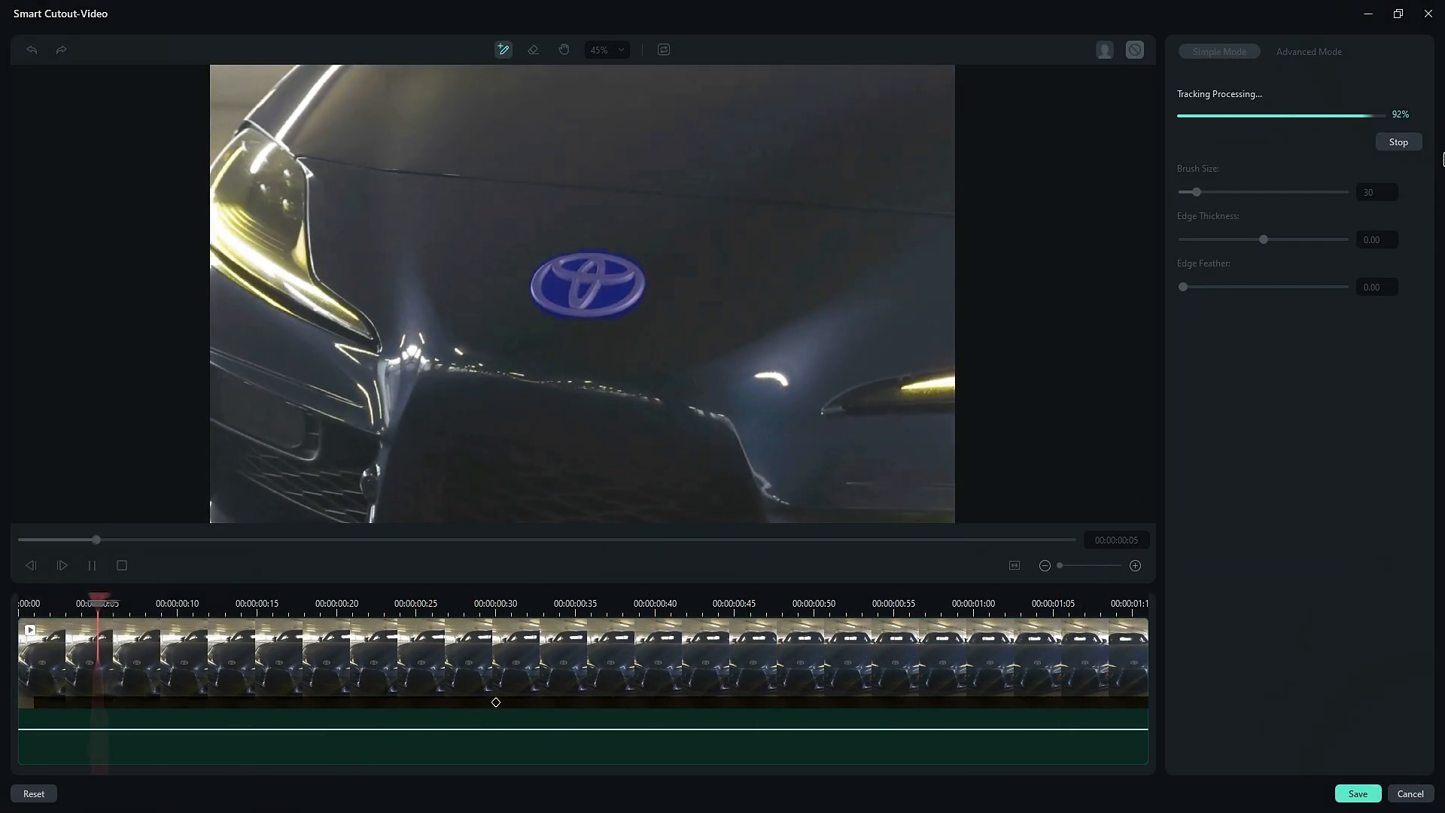
left_click(1397, 140)
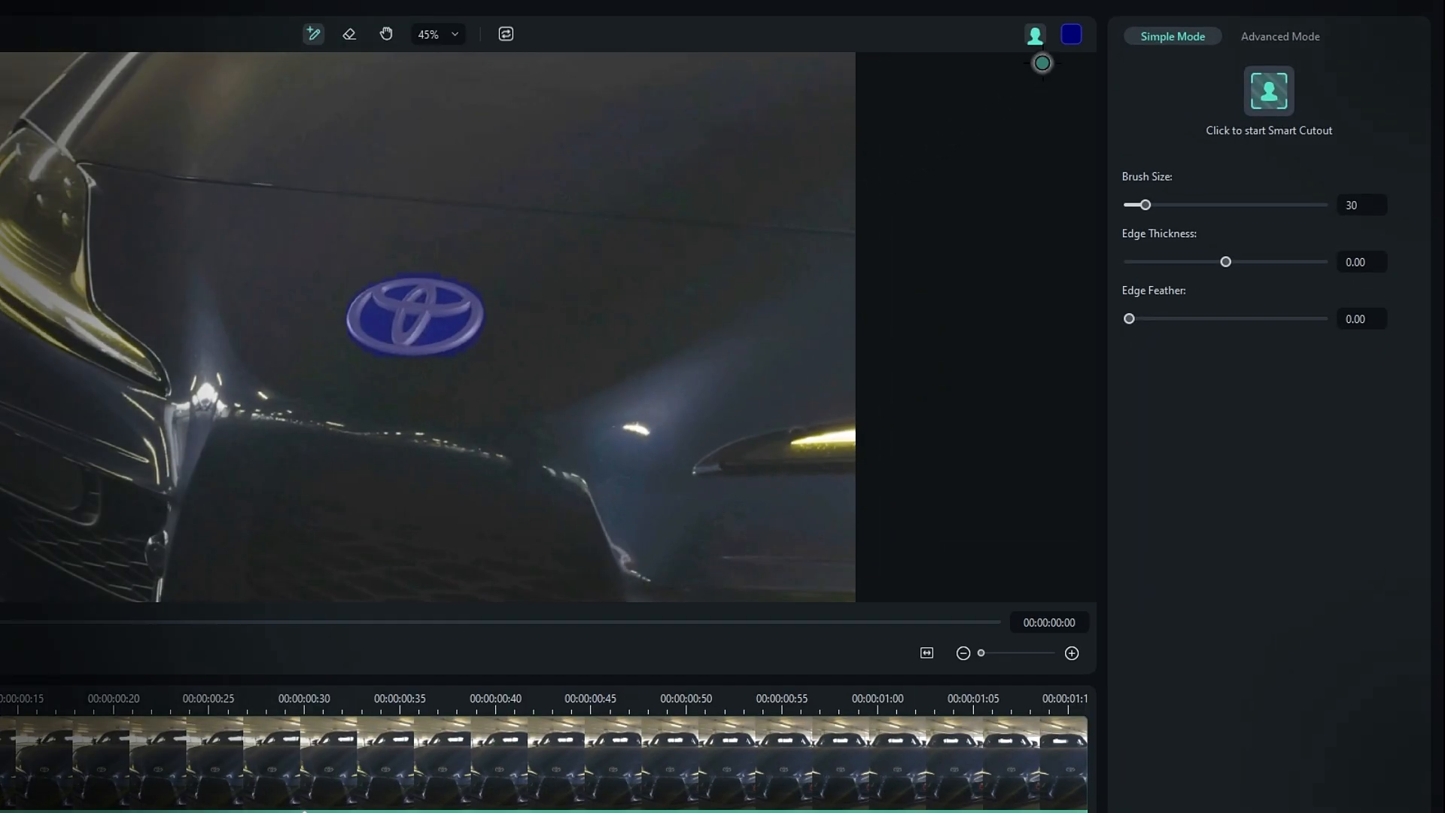
left_click(1268, 91)
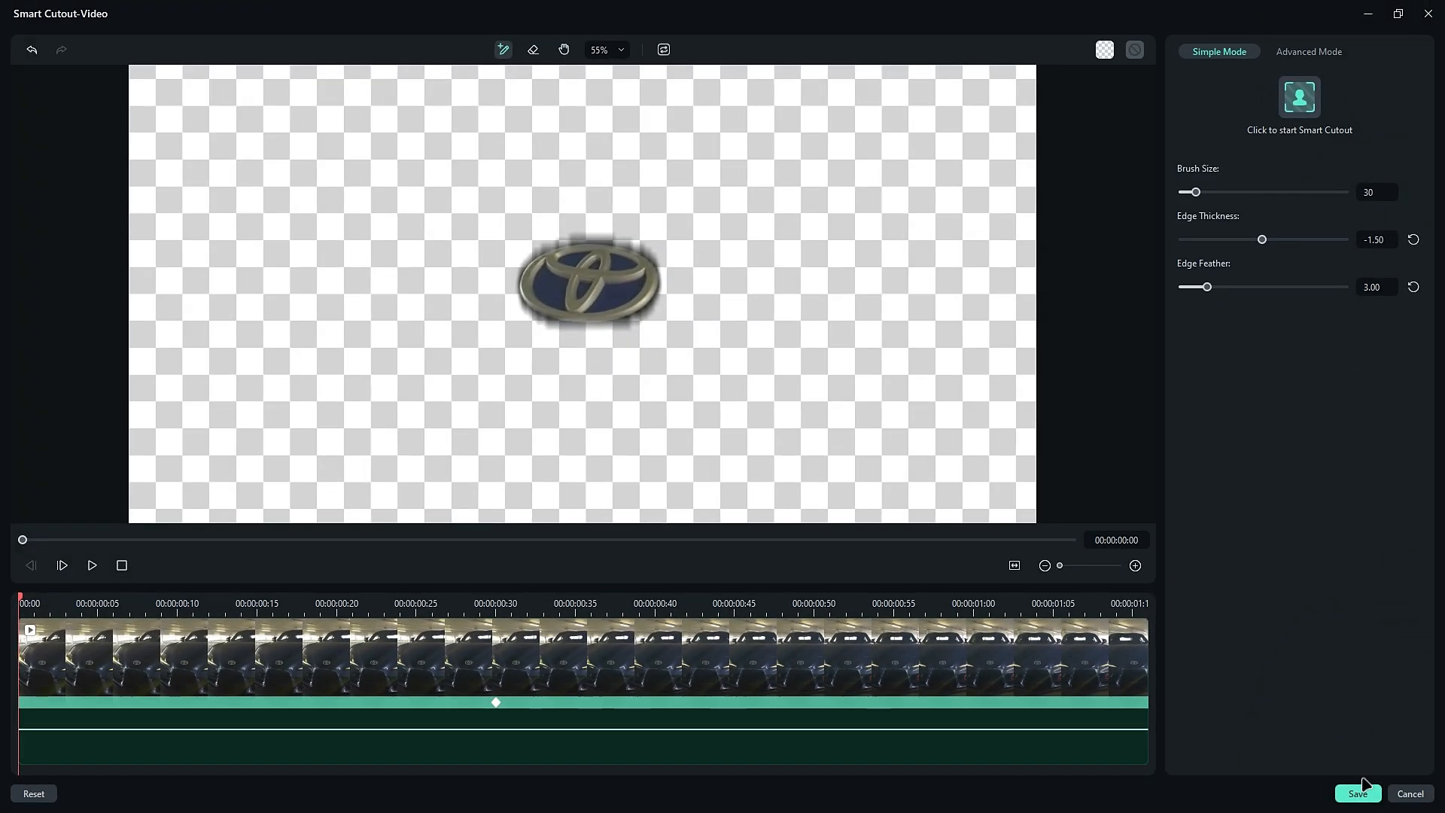
left_click(1356, 793)
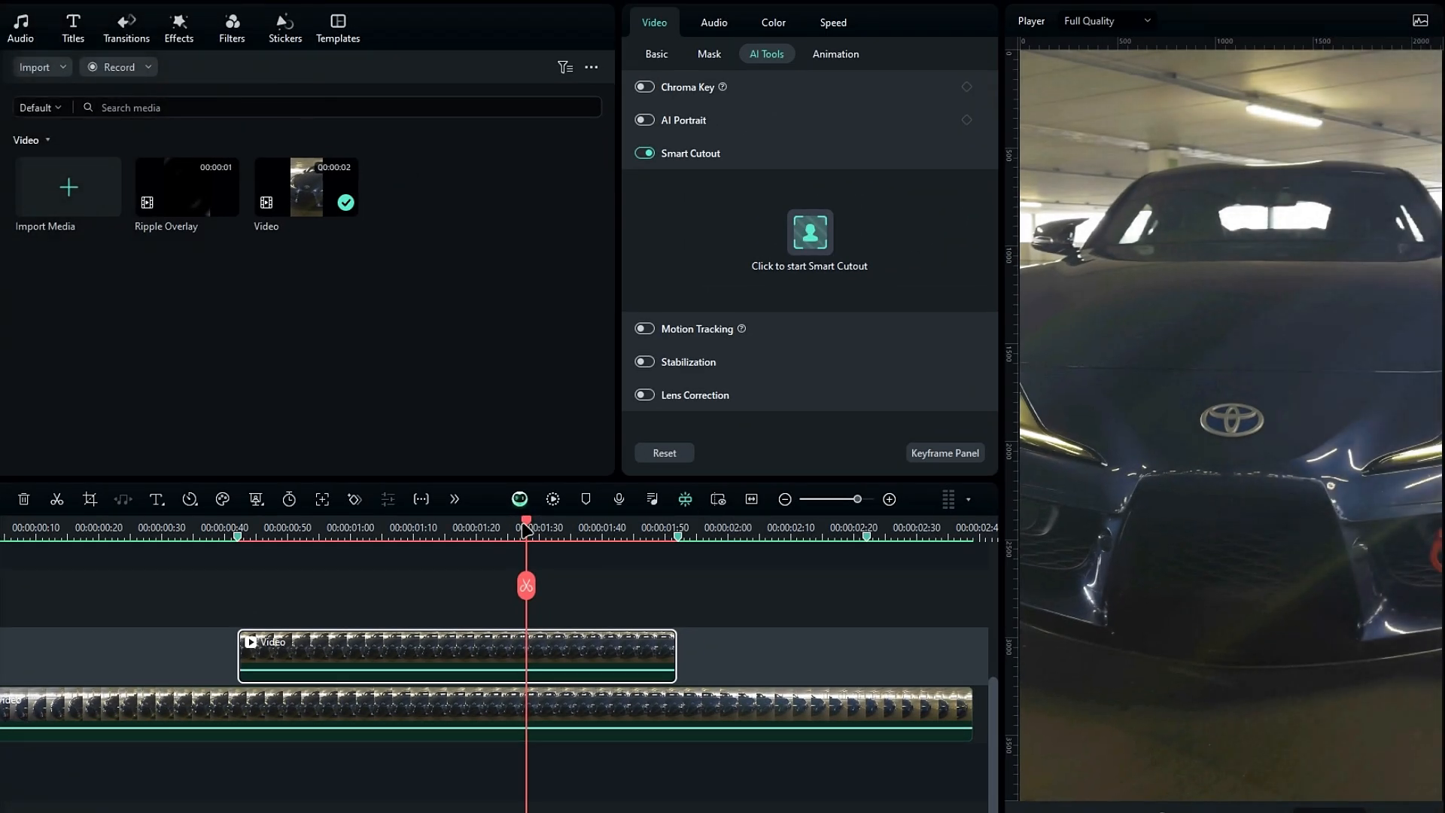
- Add a horizontal guide through the badge and a vertical guide at 1080
left_click_drag(525, 527, 445, 527)
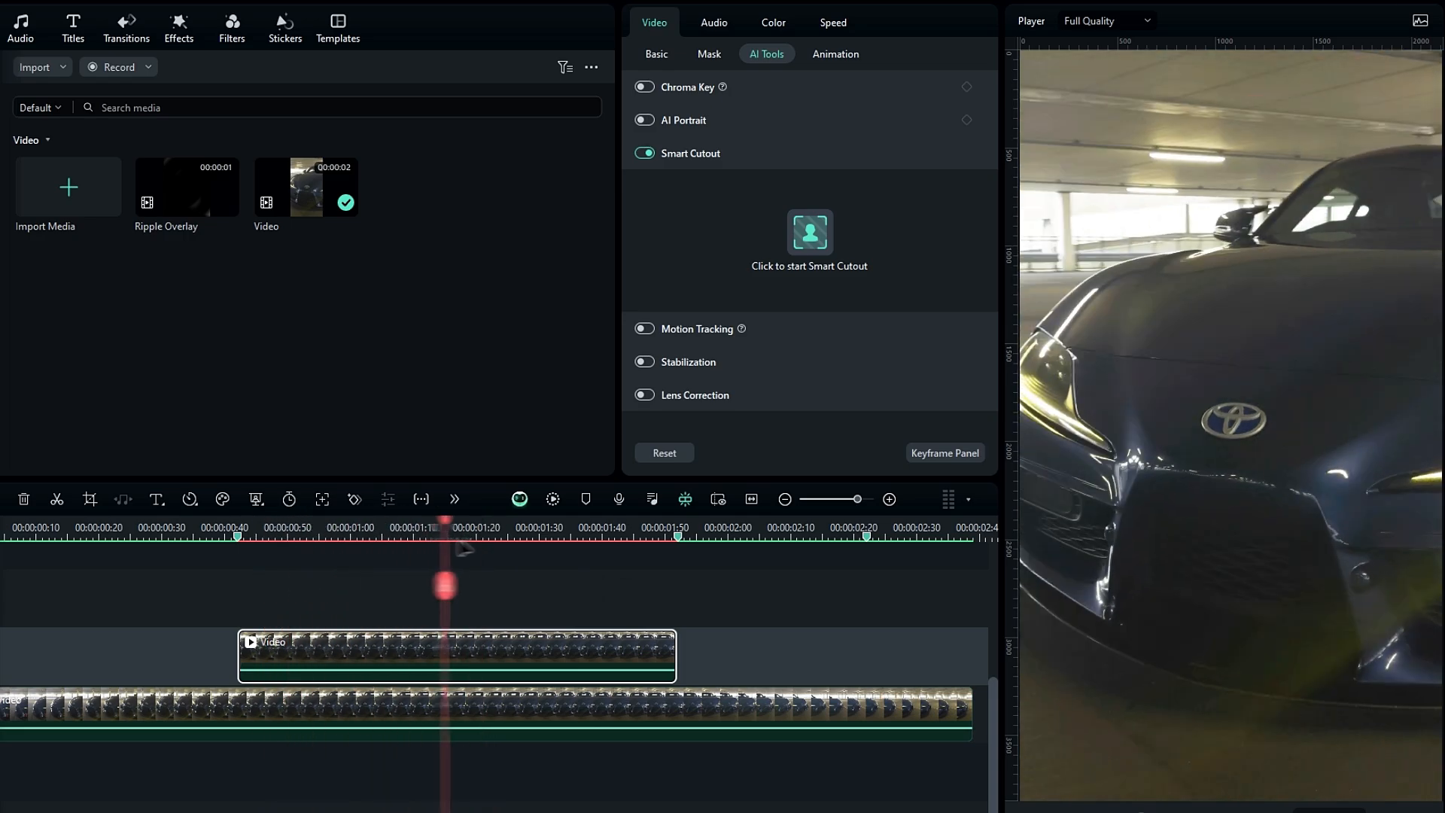
left_click_drag(445, 535, 545, 534)
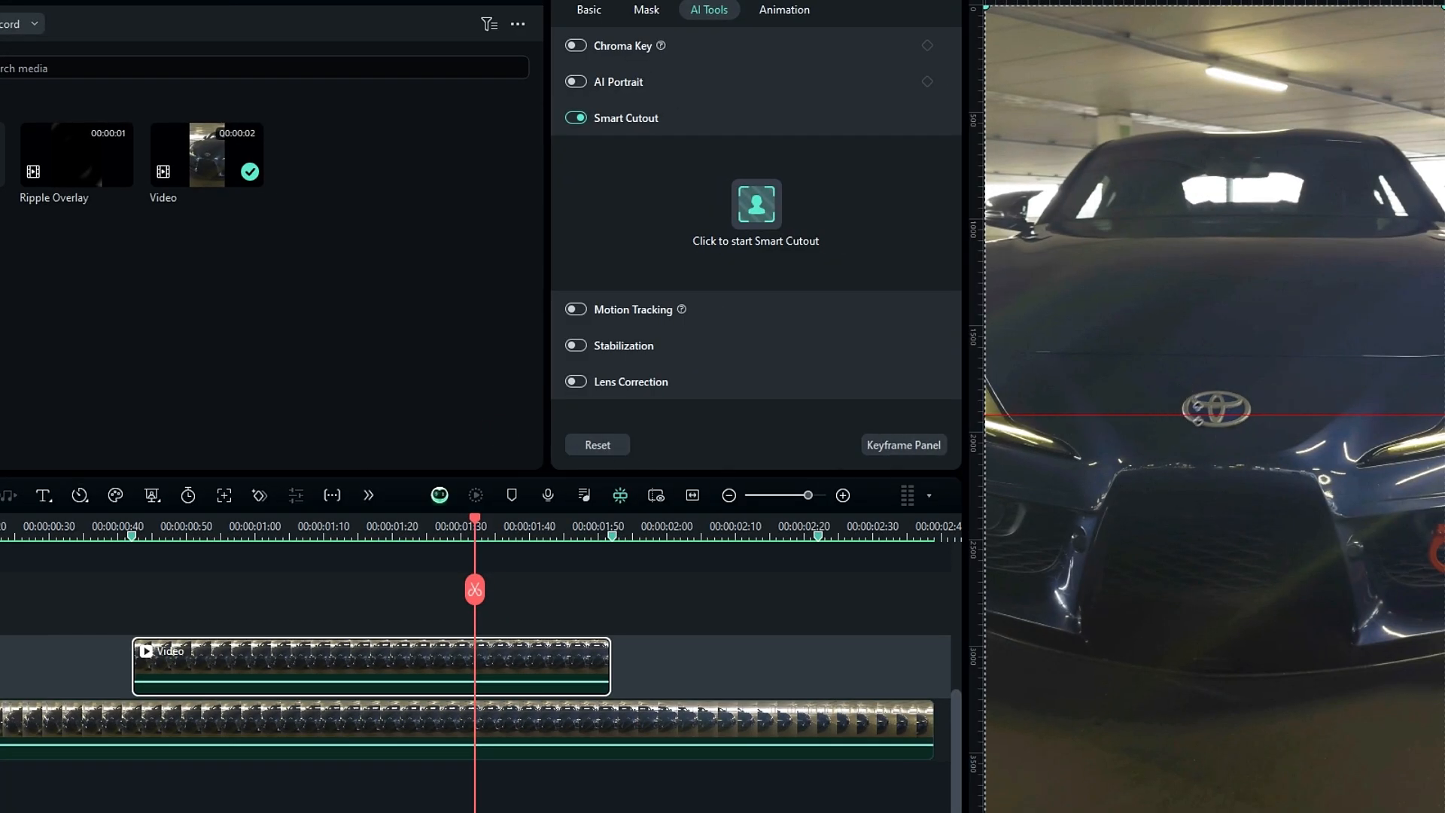
mouse_move(1032, 479)
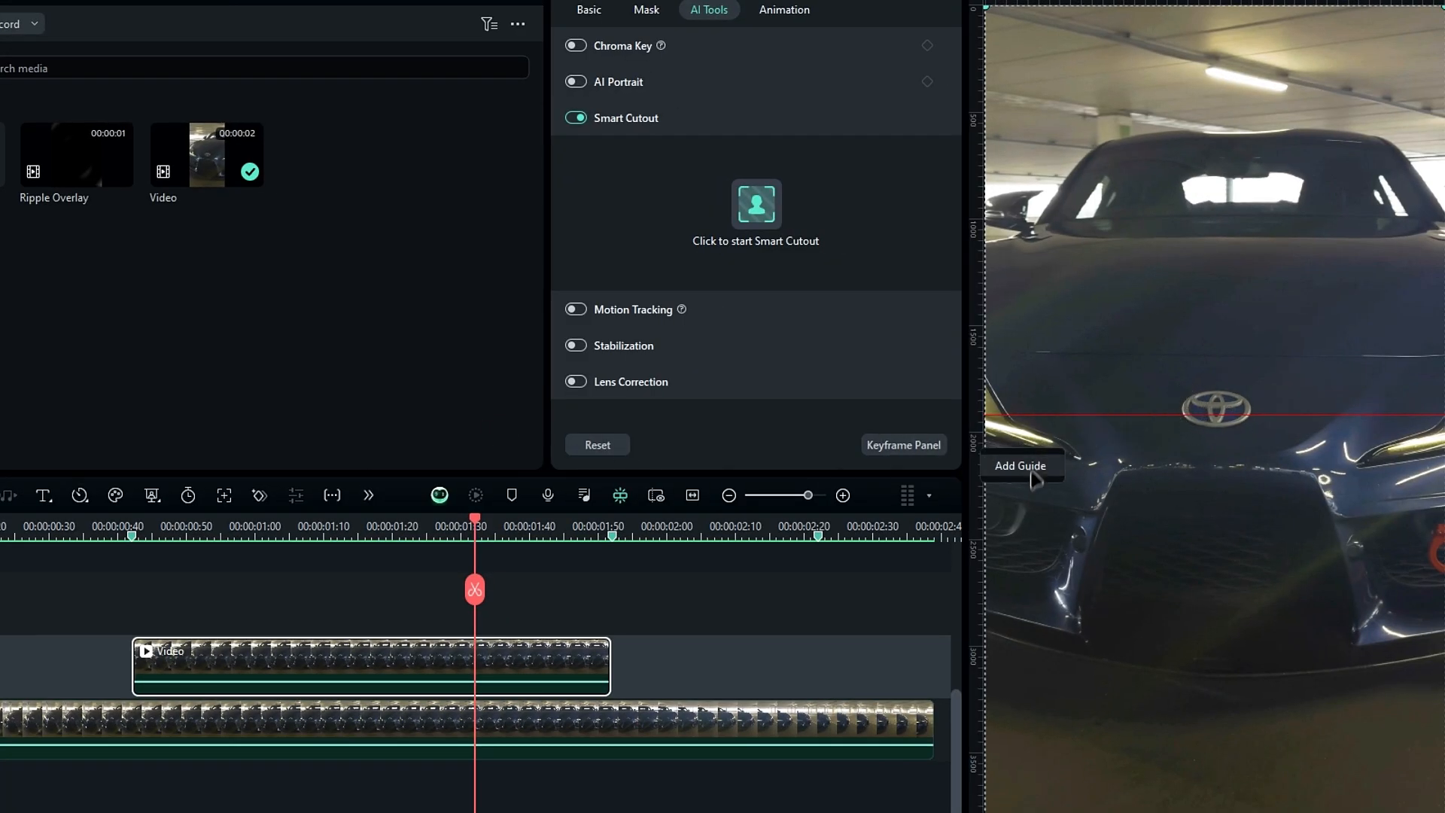
left_click(1021, 465)
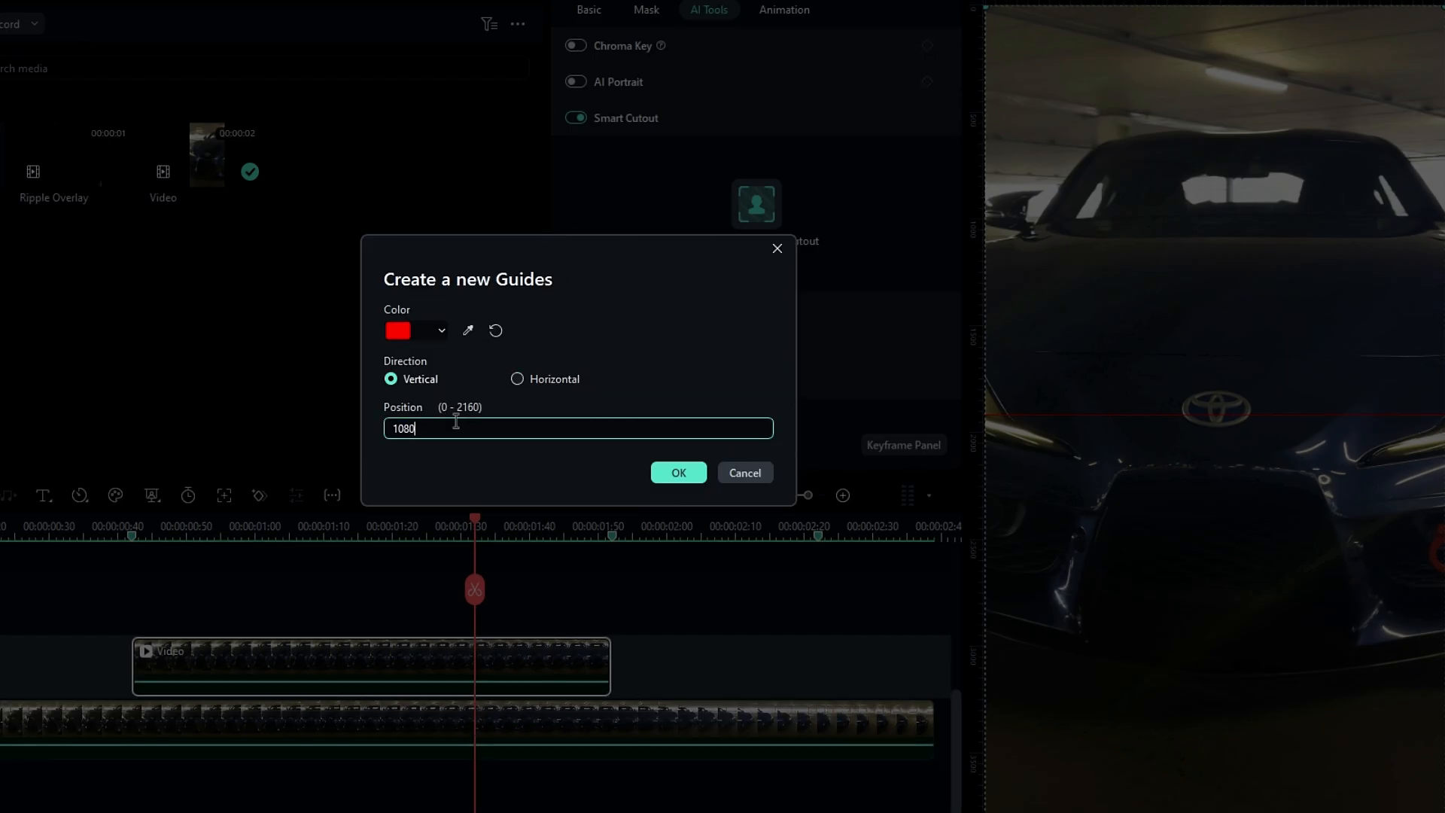
left_click(678, 472)
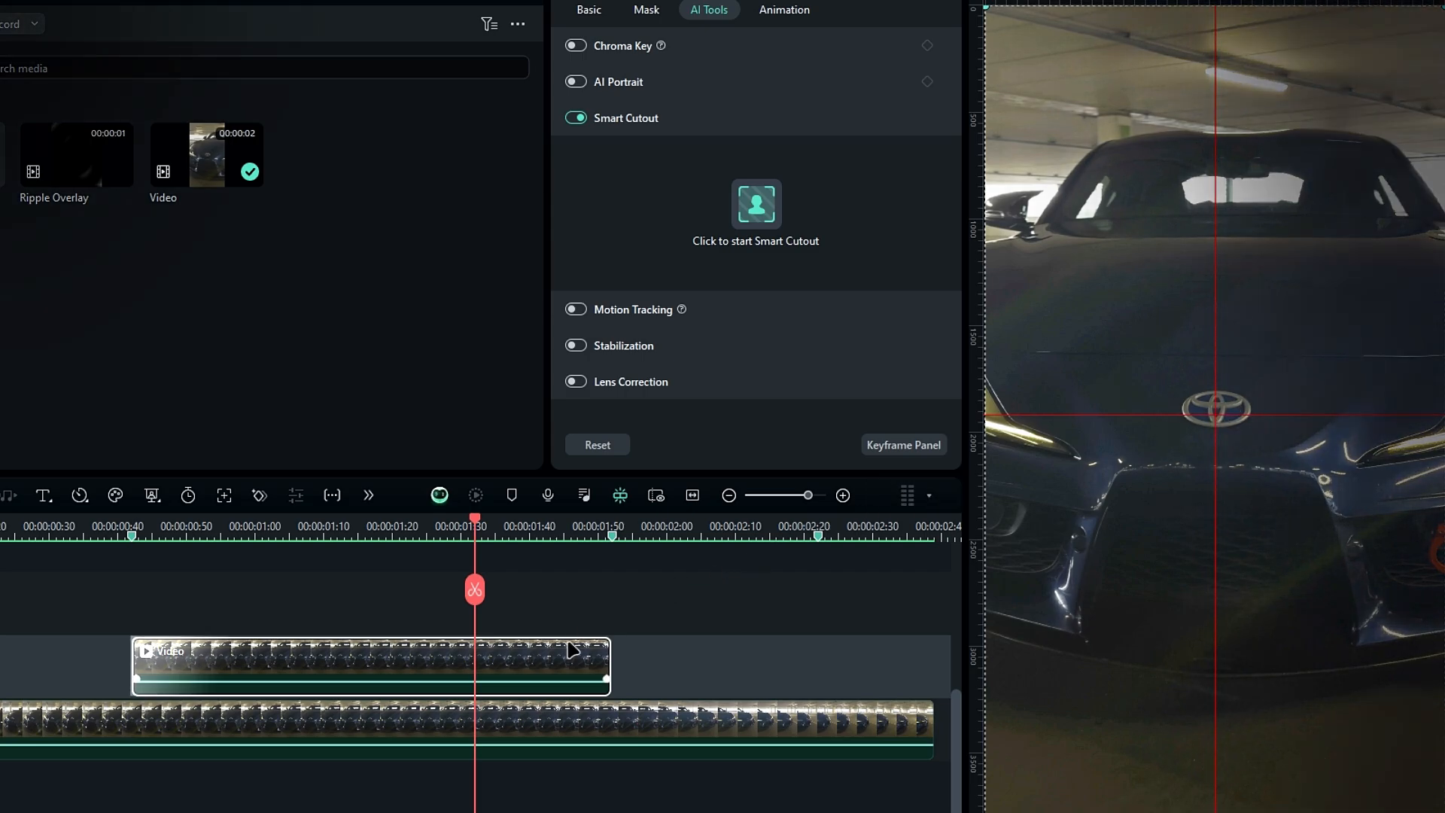
- Scale the badge cutout clip to 250% and group it as compound clip 'Logo'
left_click(588, 59)
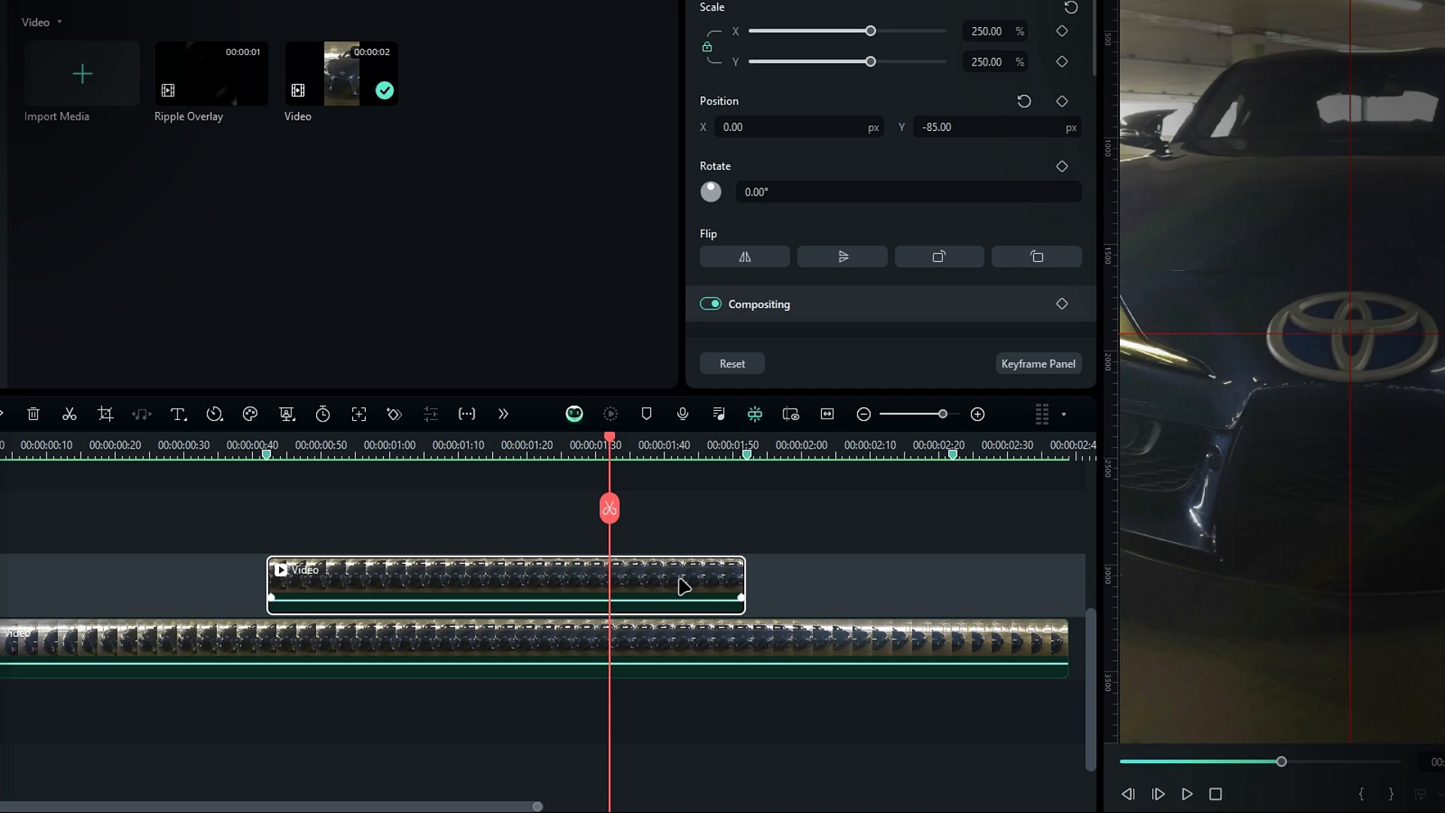
key("alt+g")
type("L")
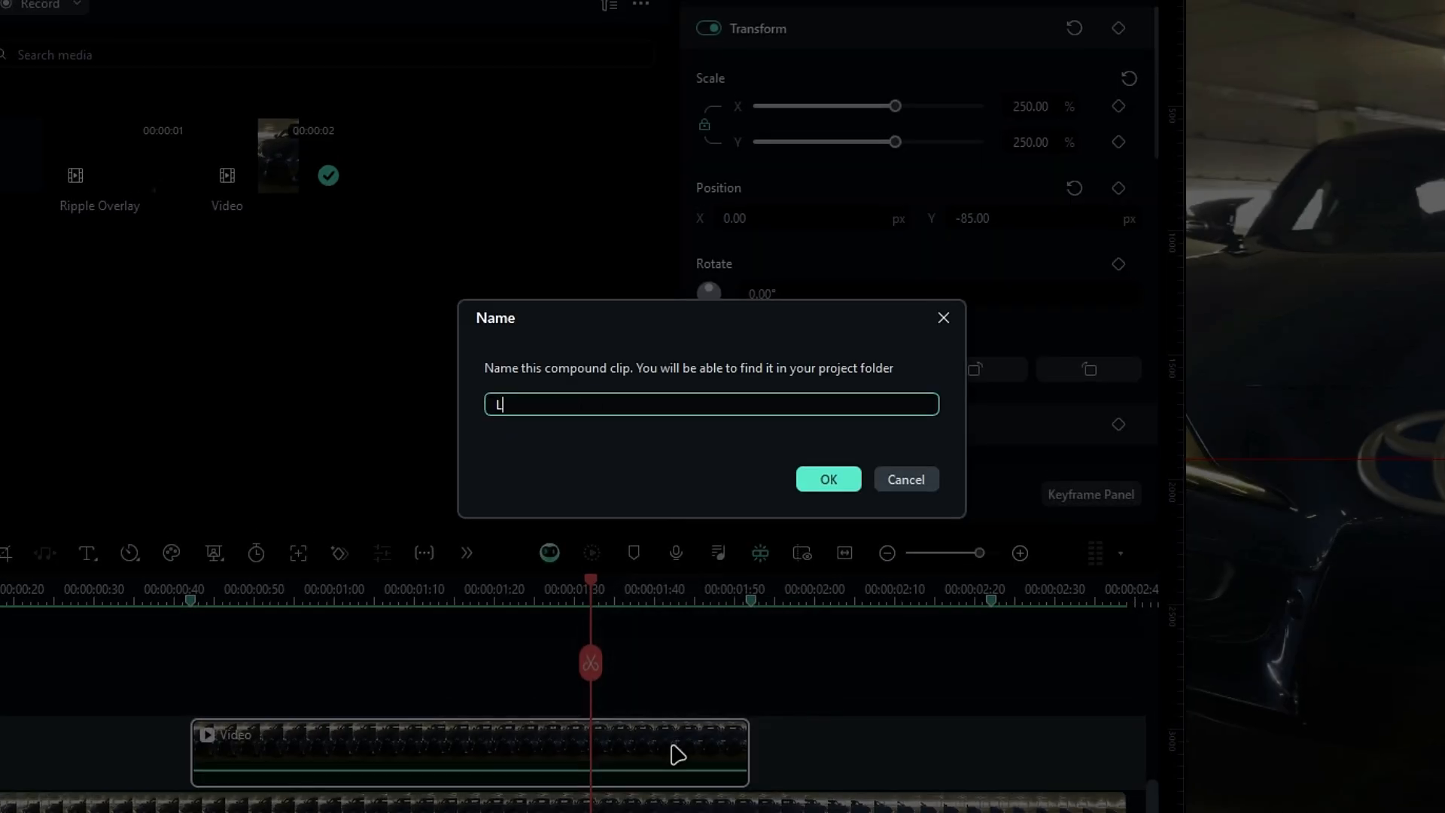
left_click(827, 480)
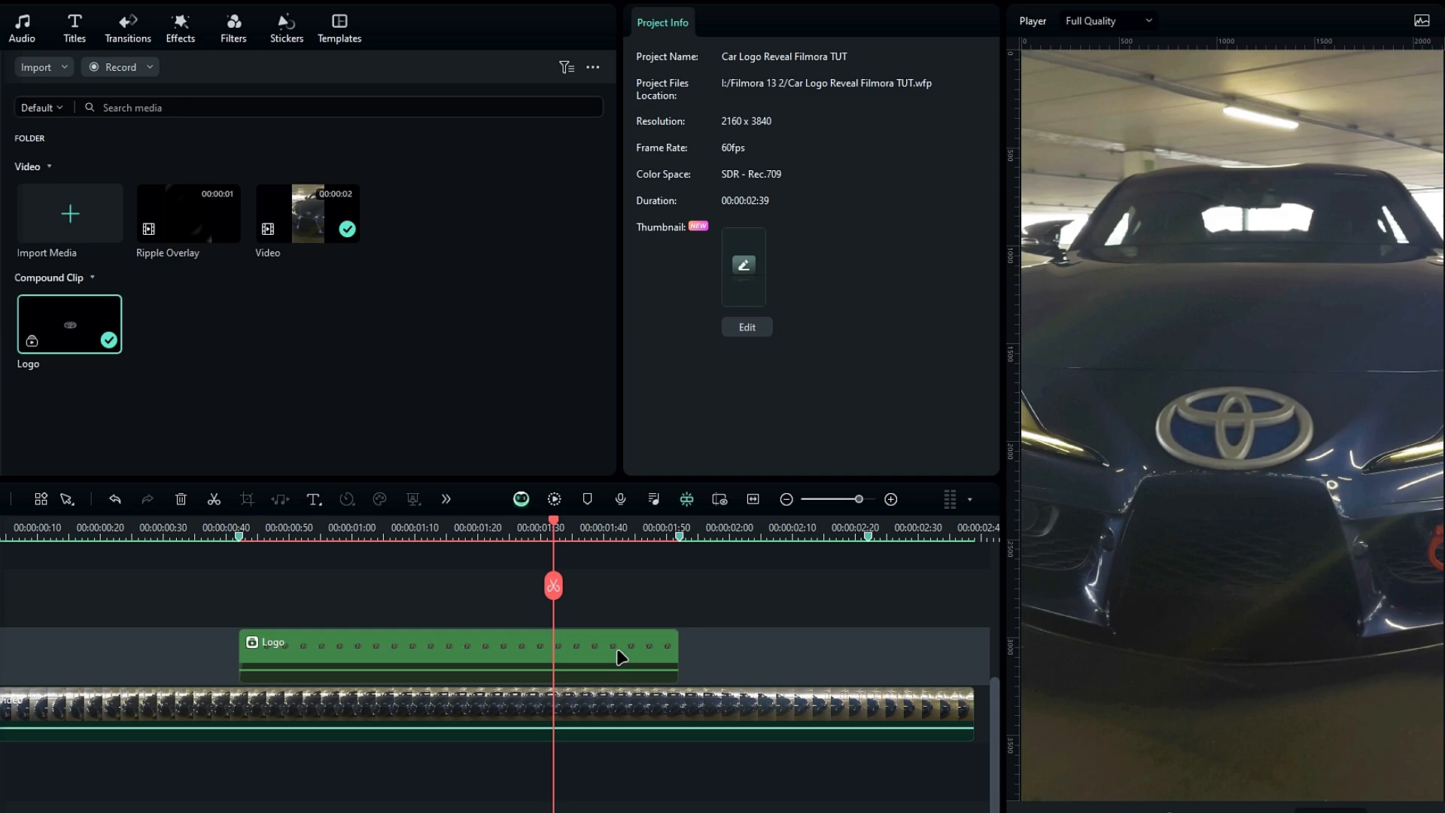
- Keyframe the Logo clip's scale, Position Y 501.00 and rotation up to 720°
double_click(460, 656)
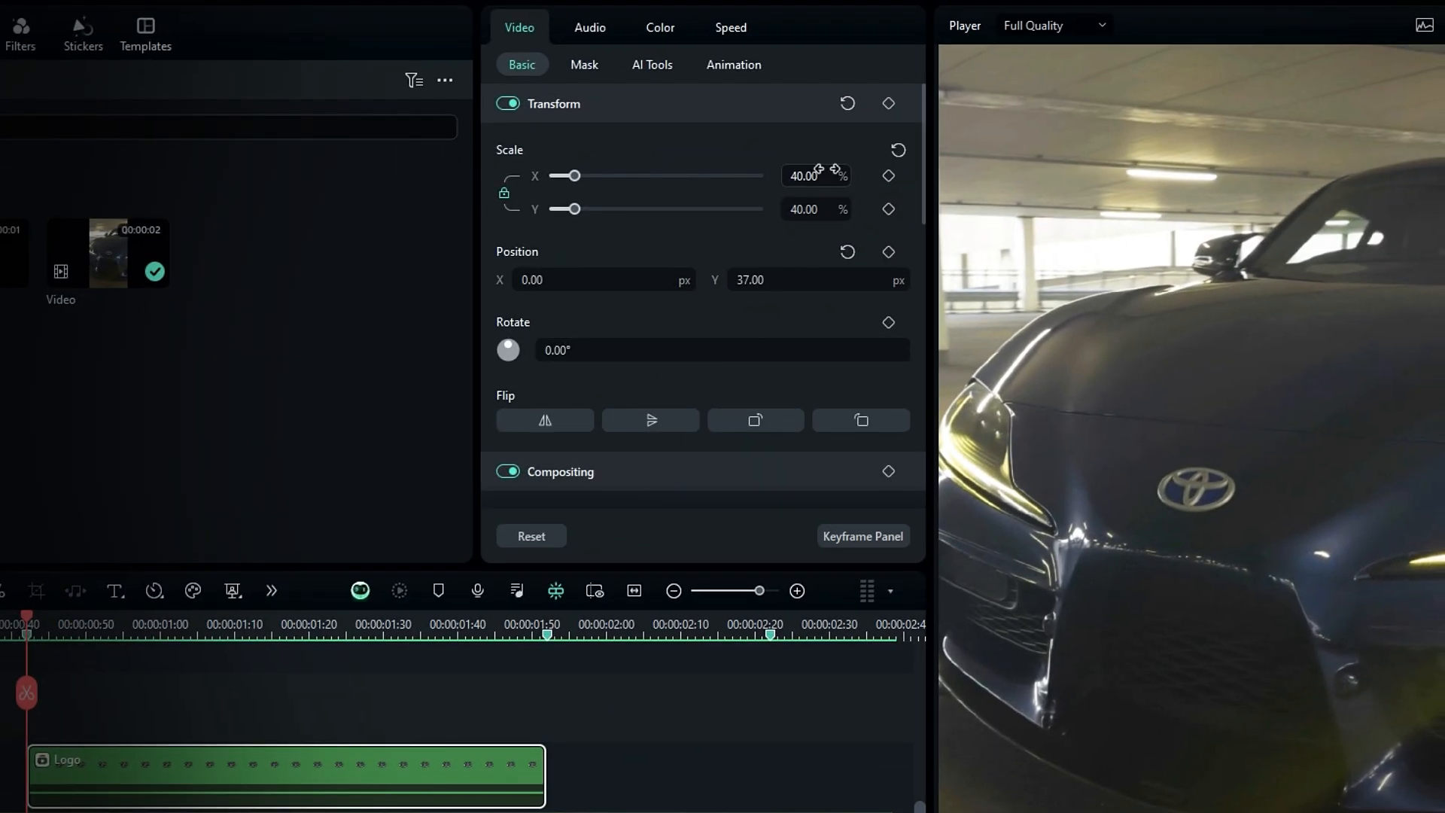
left_click(898, 149)
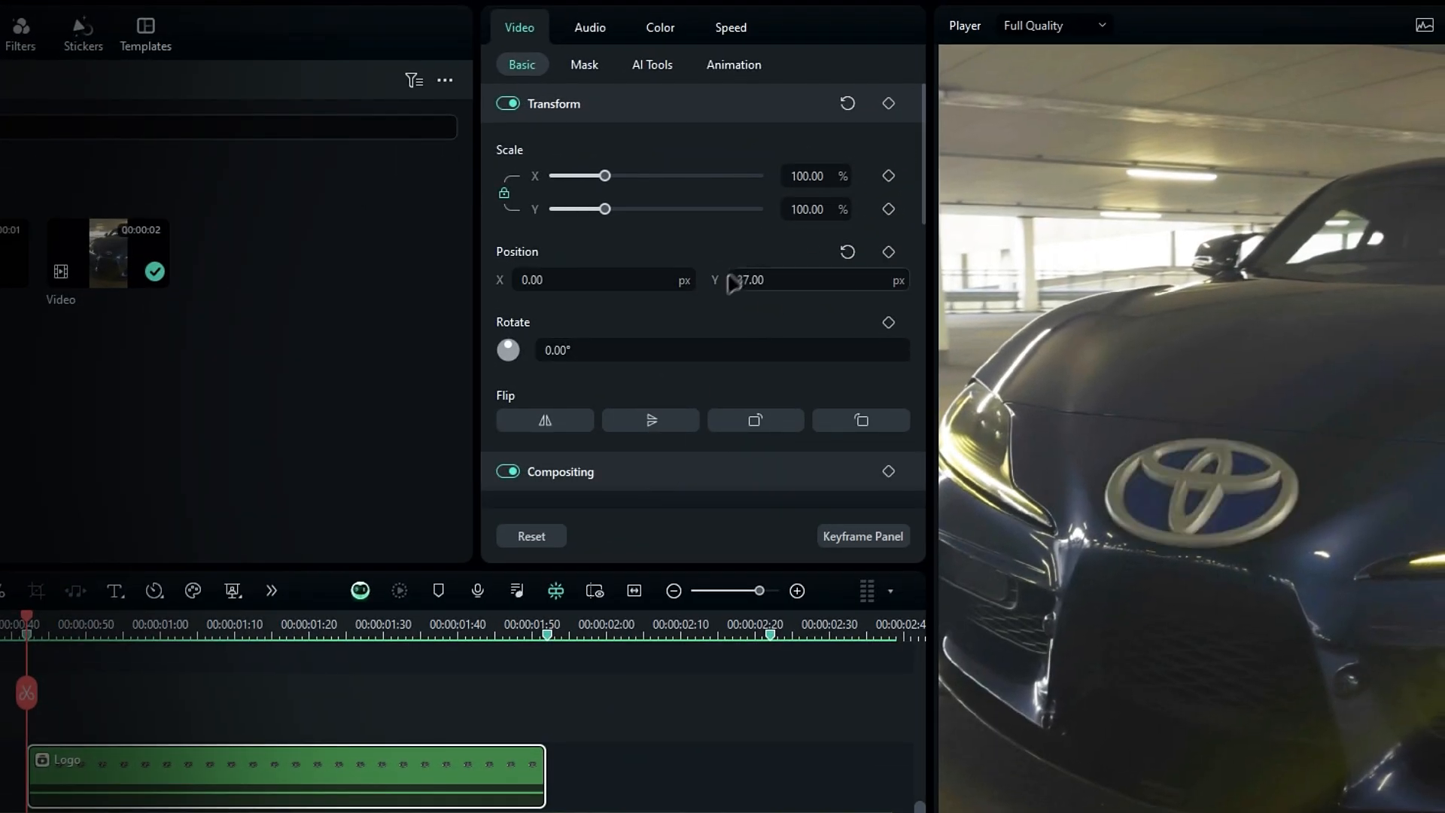
left_click(887, 252)
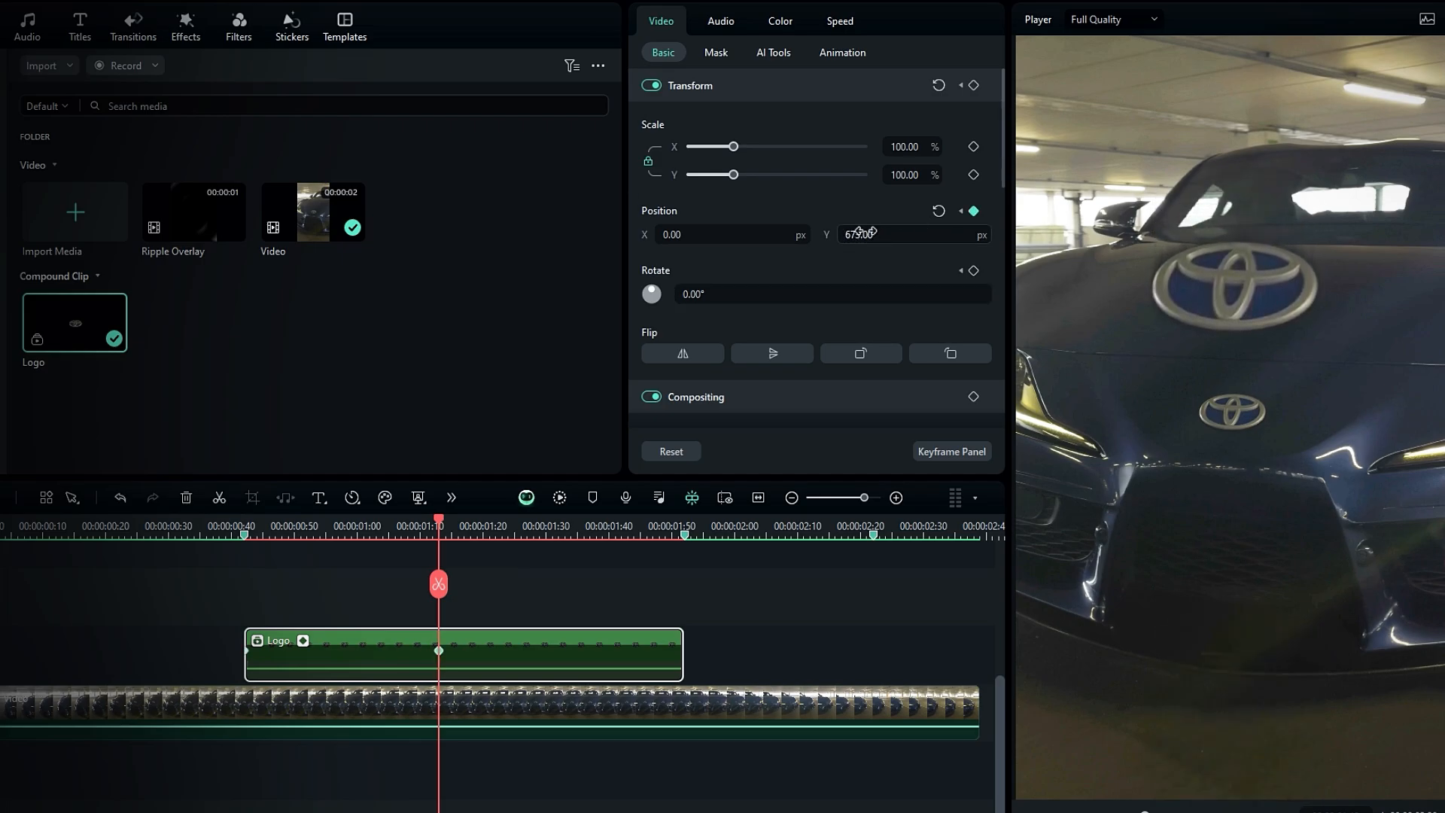
type("501.00")
type("720")
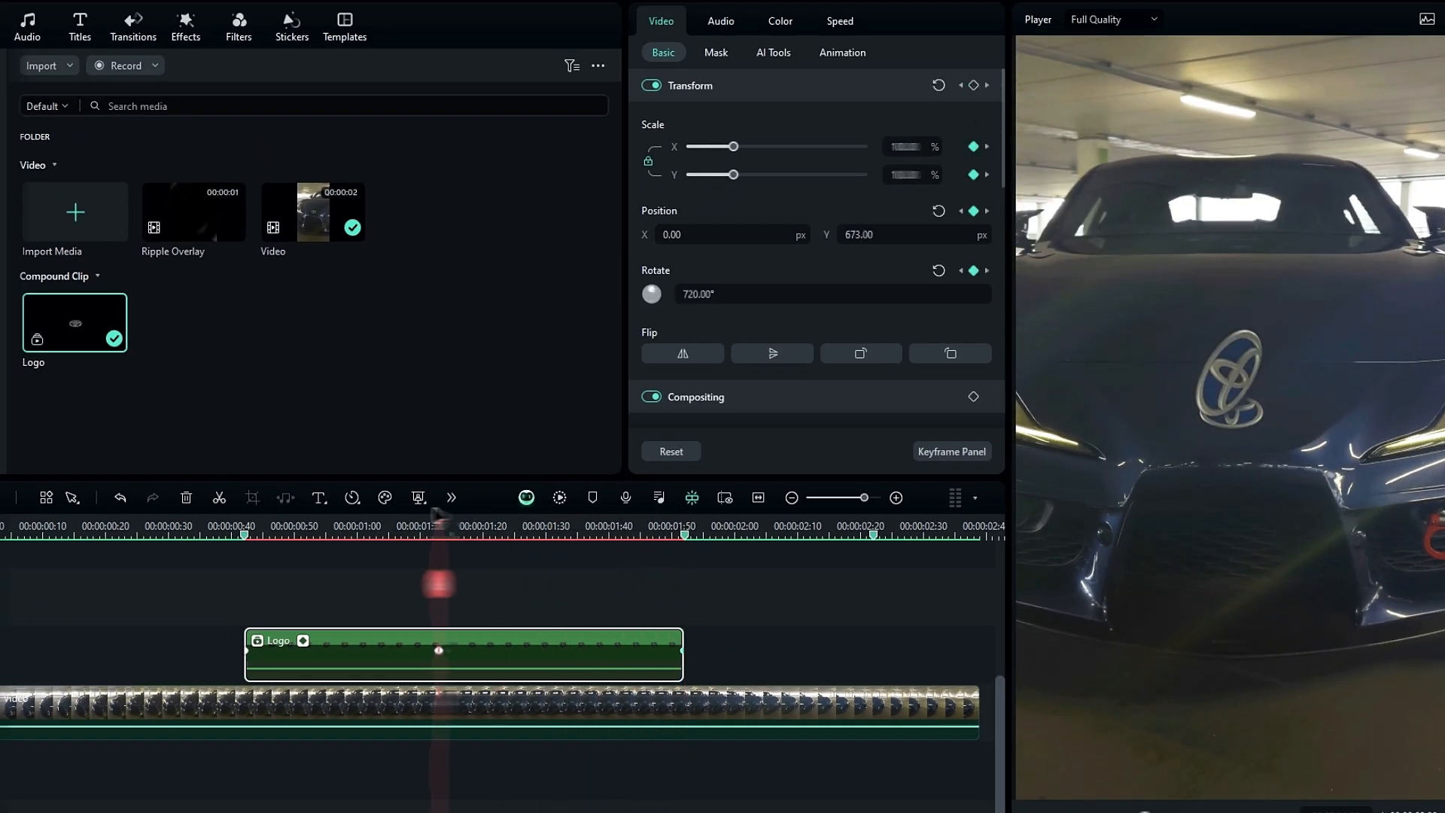
left_click(608, 526)
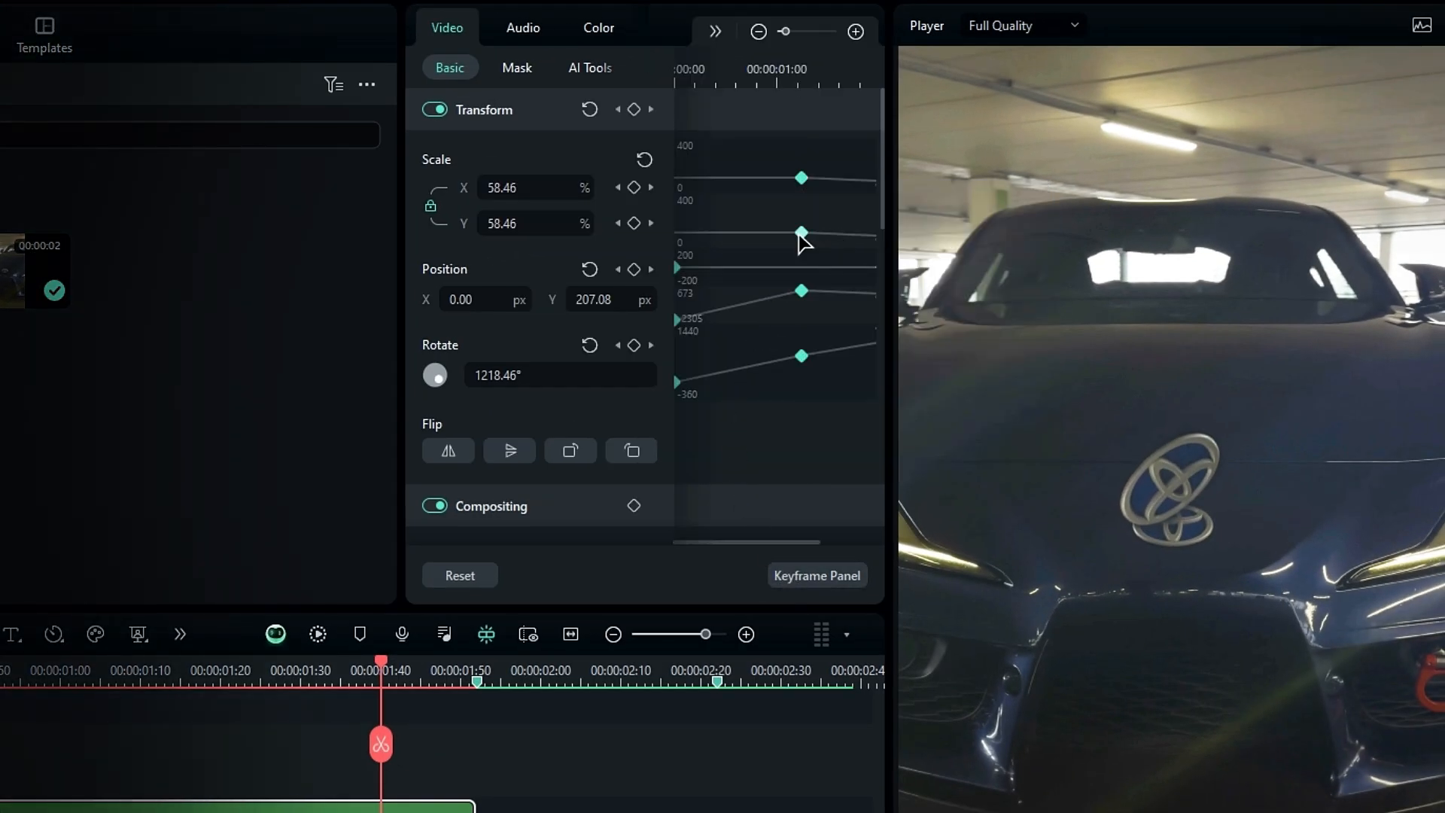
right_click(800, 233)
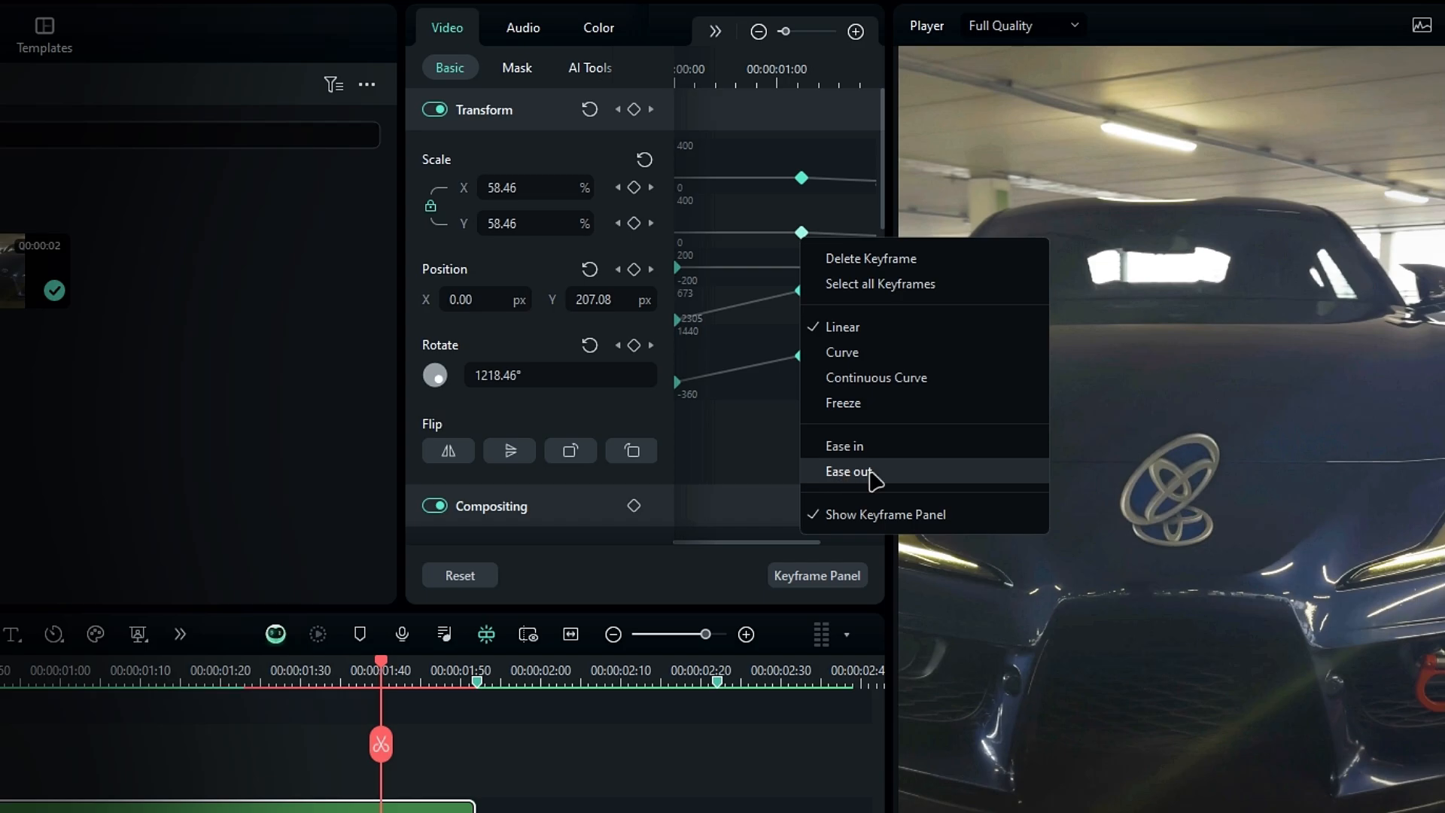
left_click(848, 471)
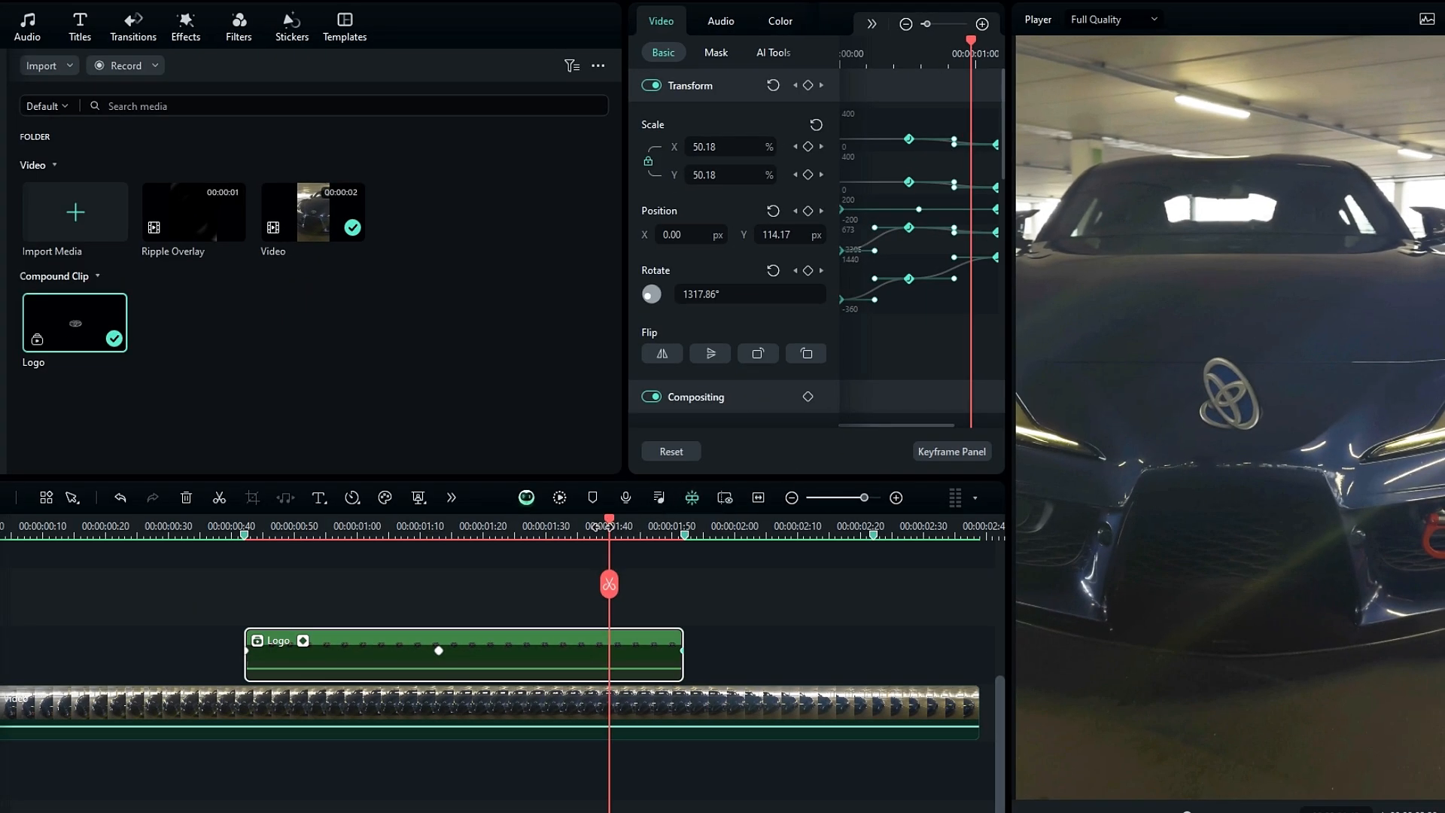
left_click(670, 451)
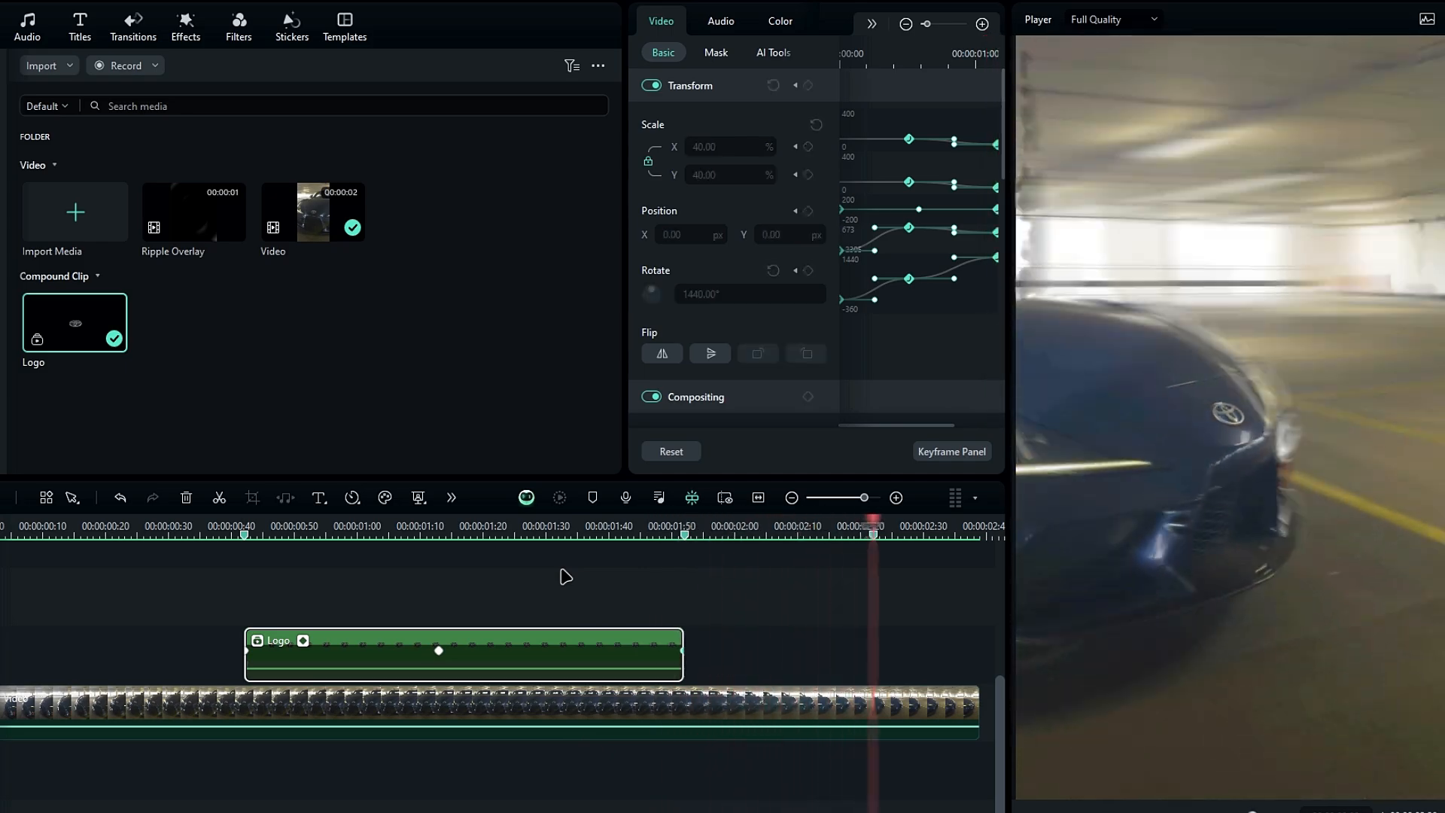
left_click(420, 525)
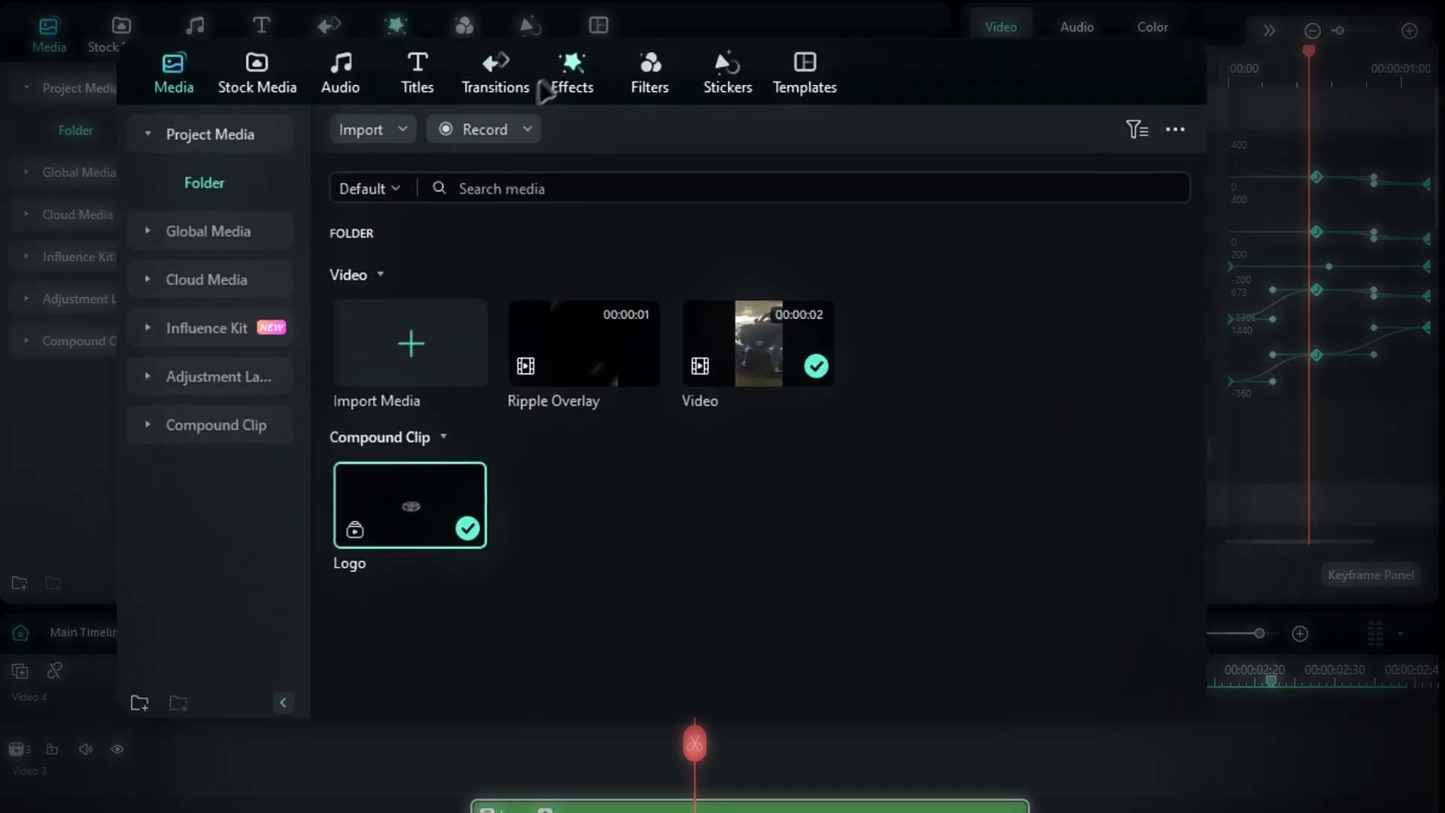
- Show the Blur category of Video Effects in the Effects library
left_click(570, 74)
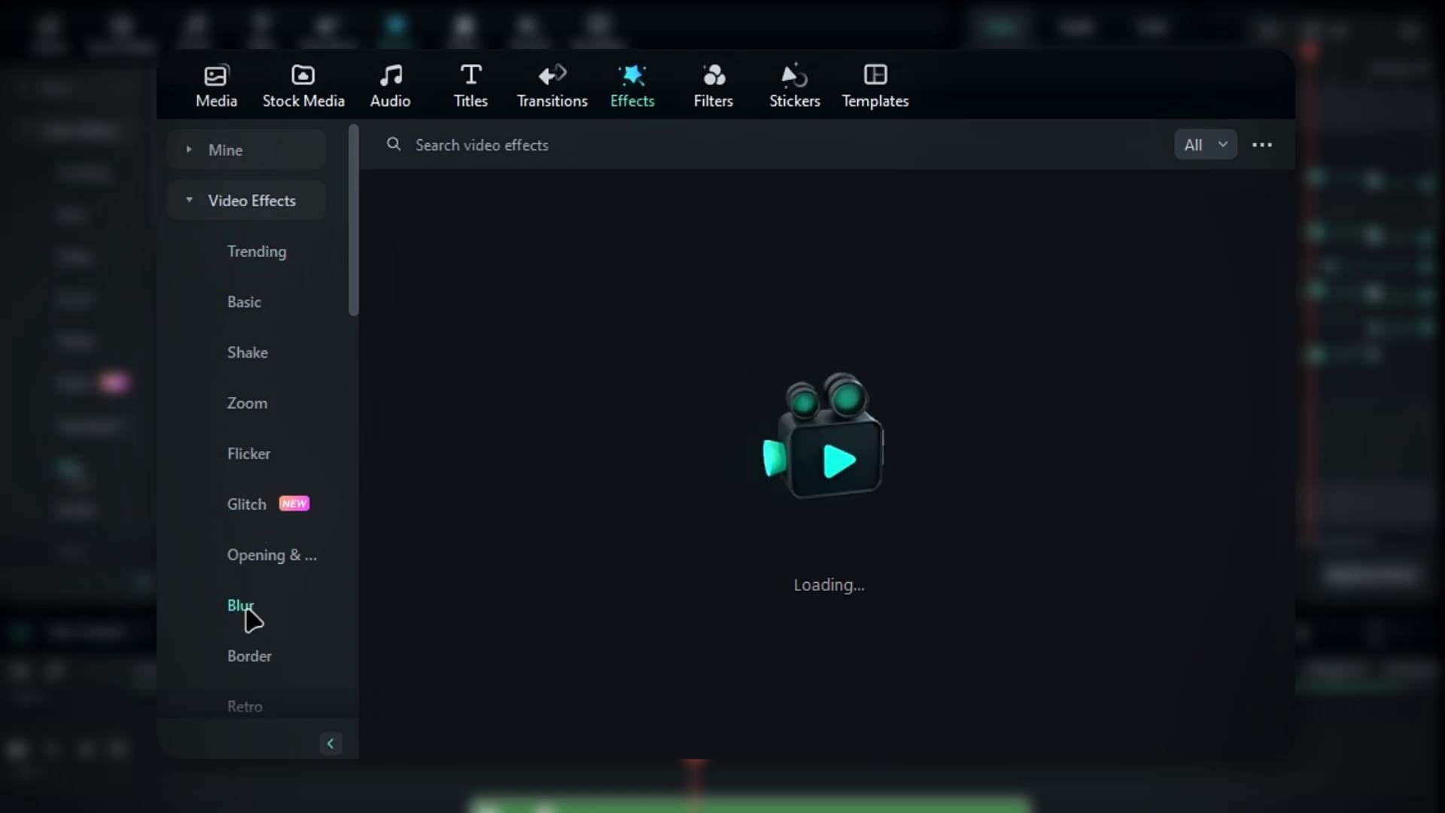
left_click(241, 605)
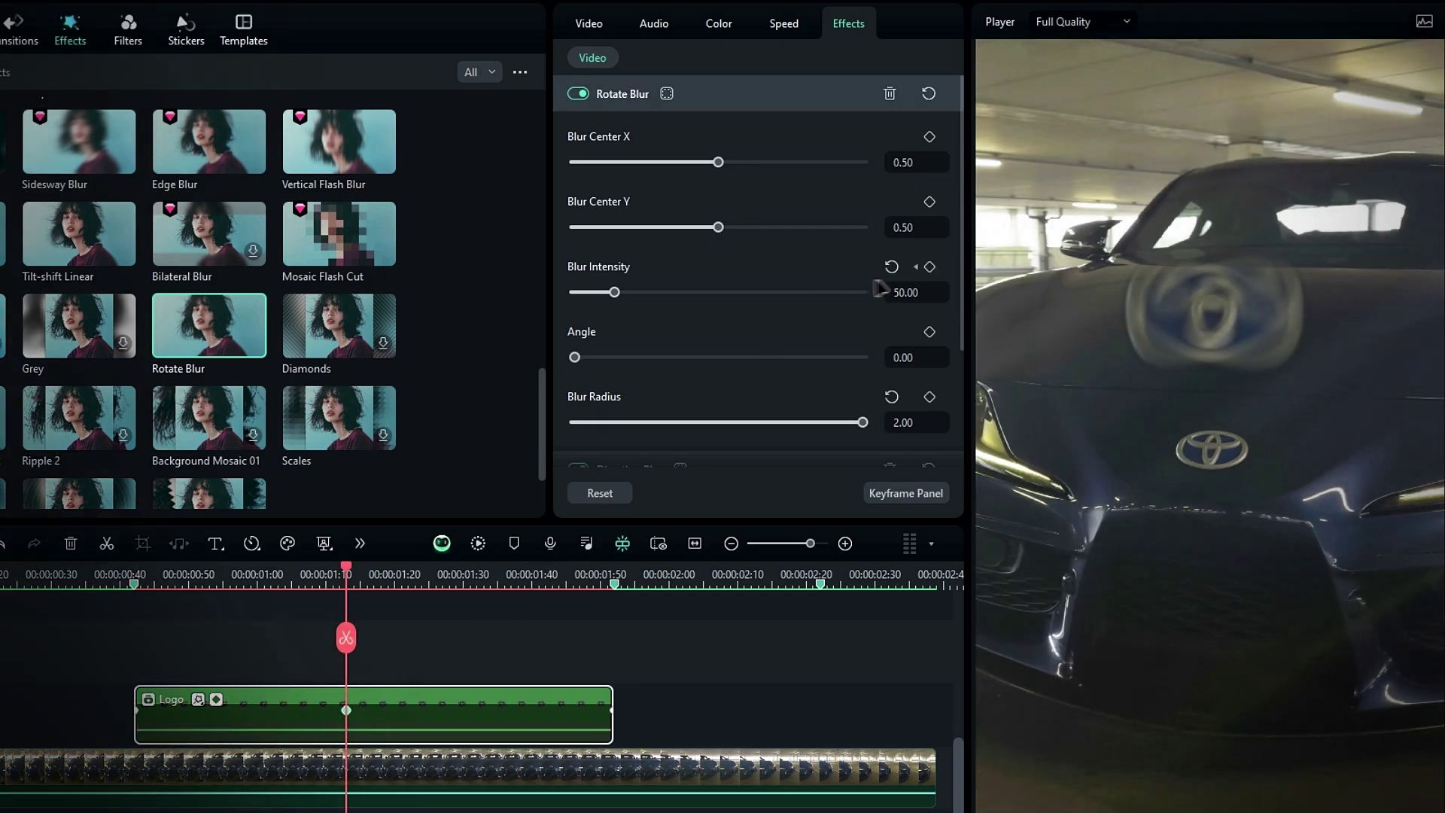
- Set a Blur Intensity keyframe of 50 on the Logo clip's Rotate Blur
left_click(891, 266)
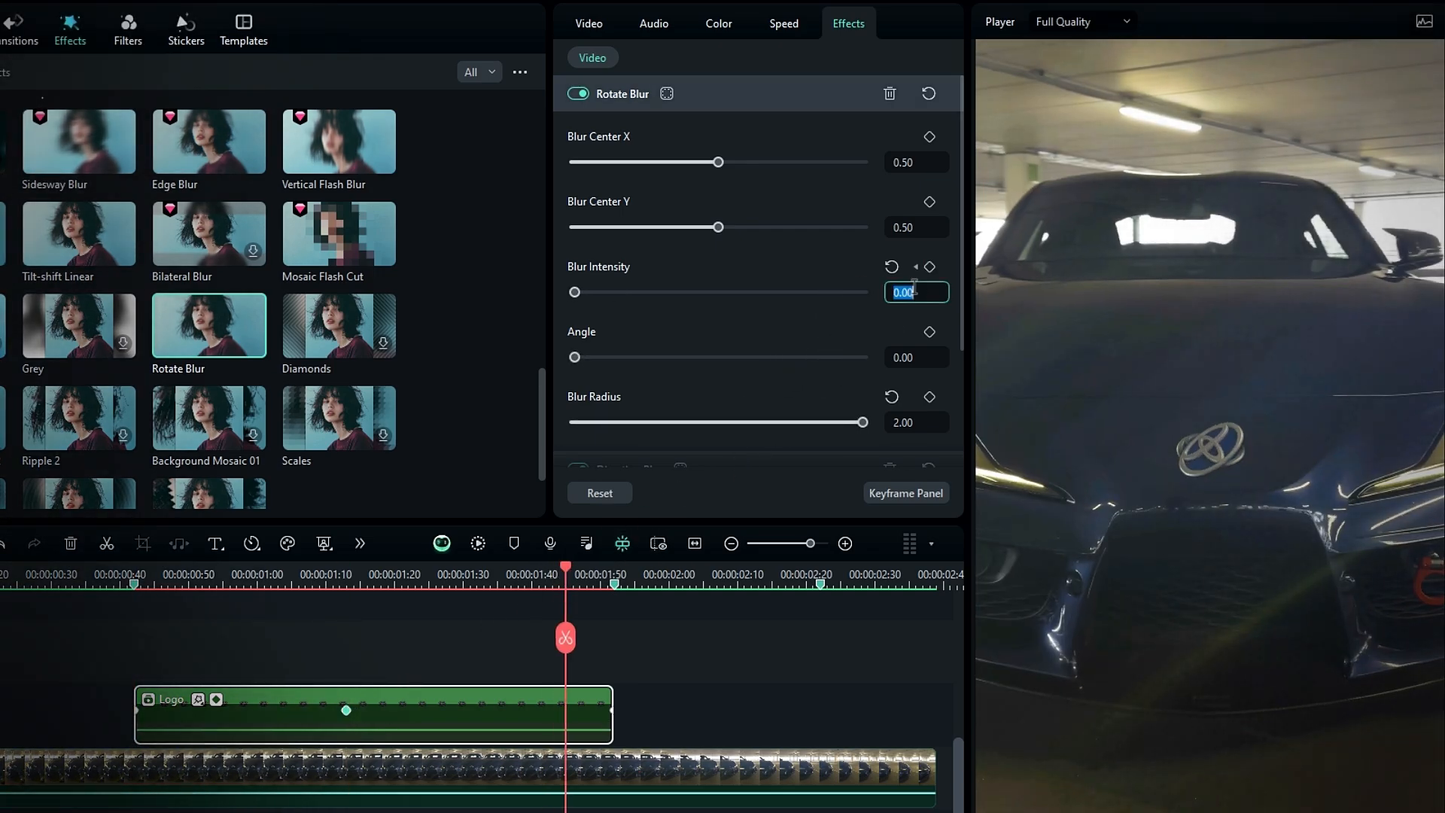
type("50.00")
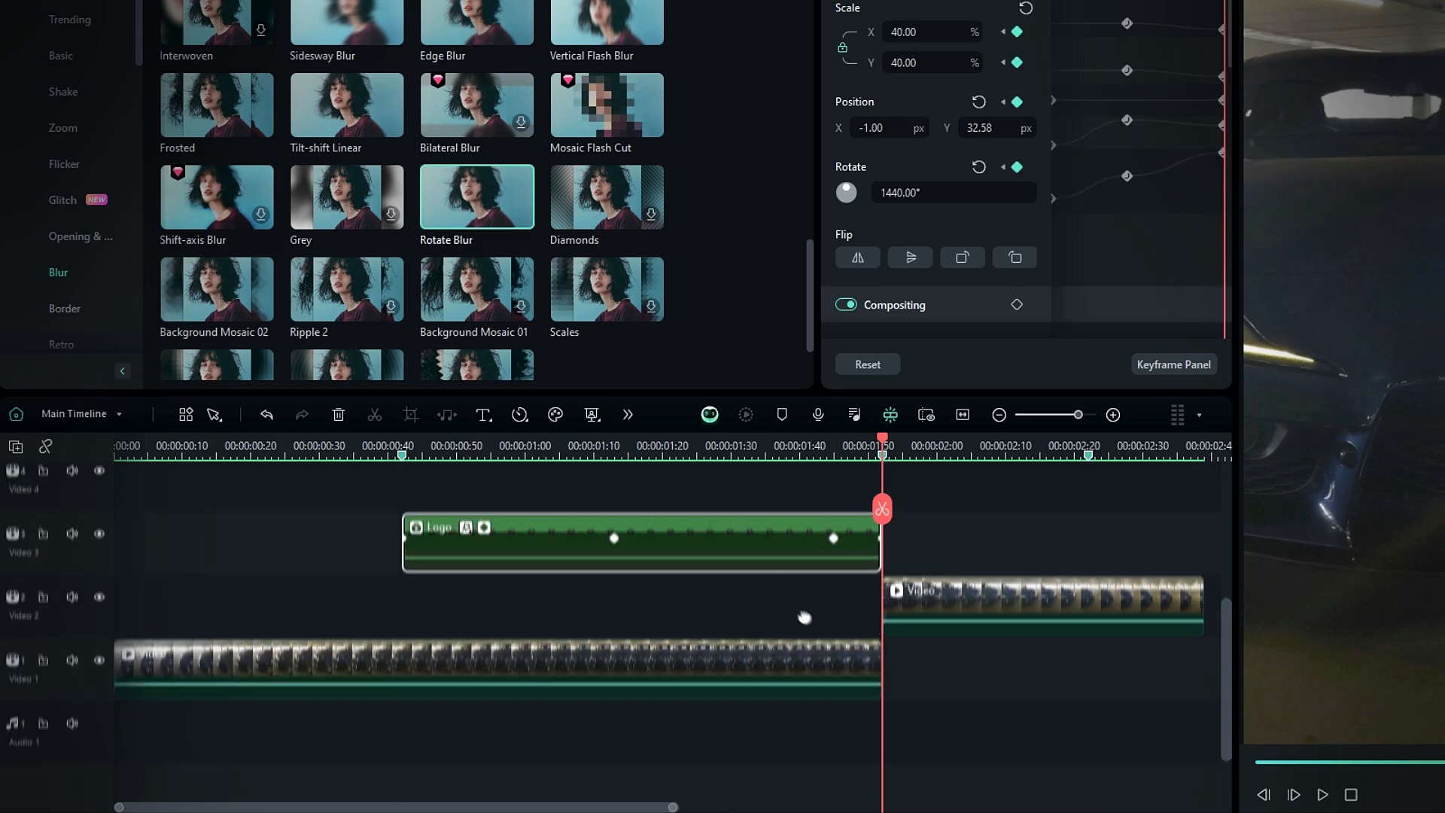
- Launch AI Object Remover on the first part of the car video
left_click(865, 363)
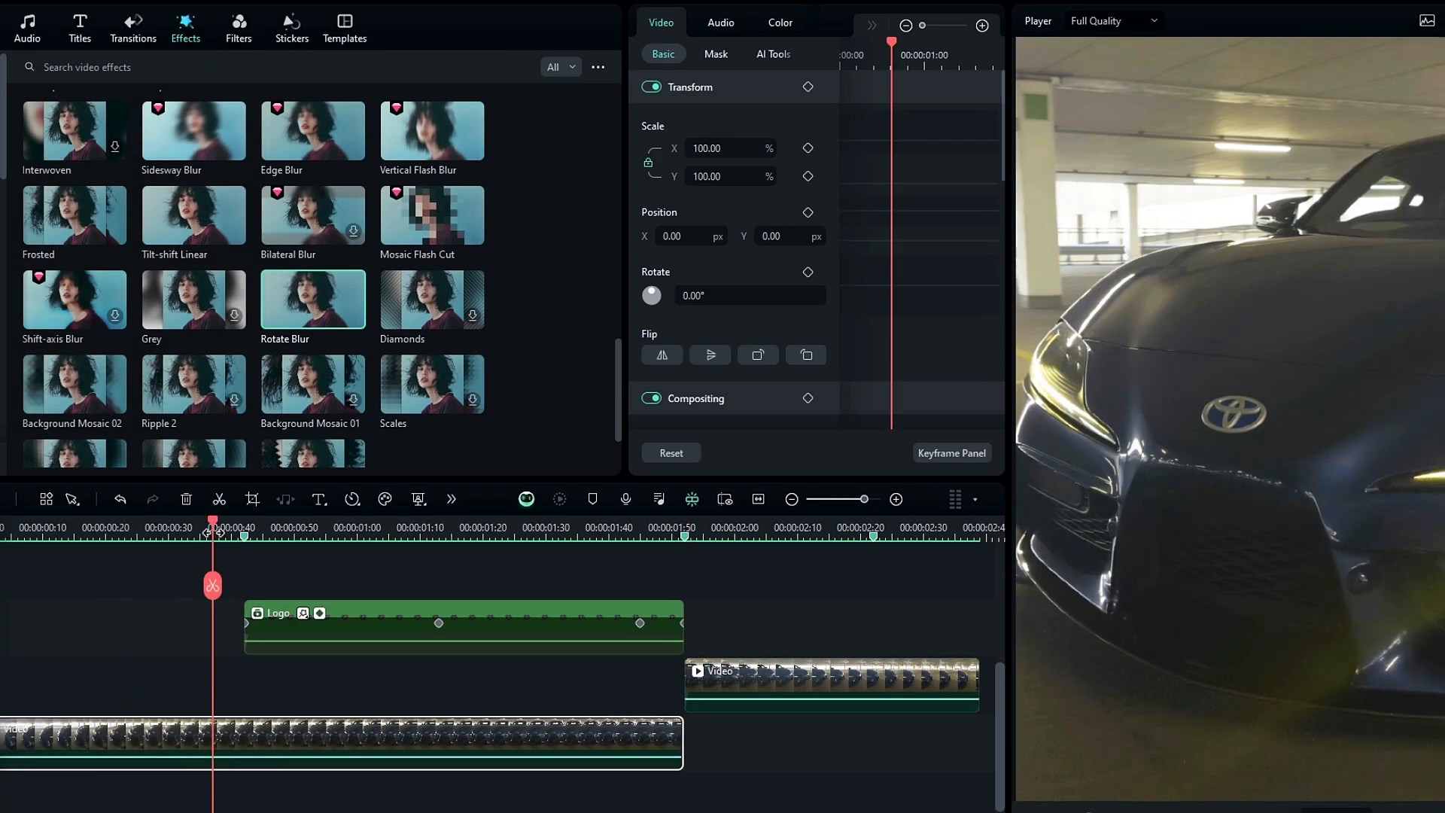
left_click(452, 498)
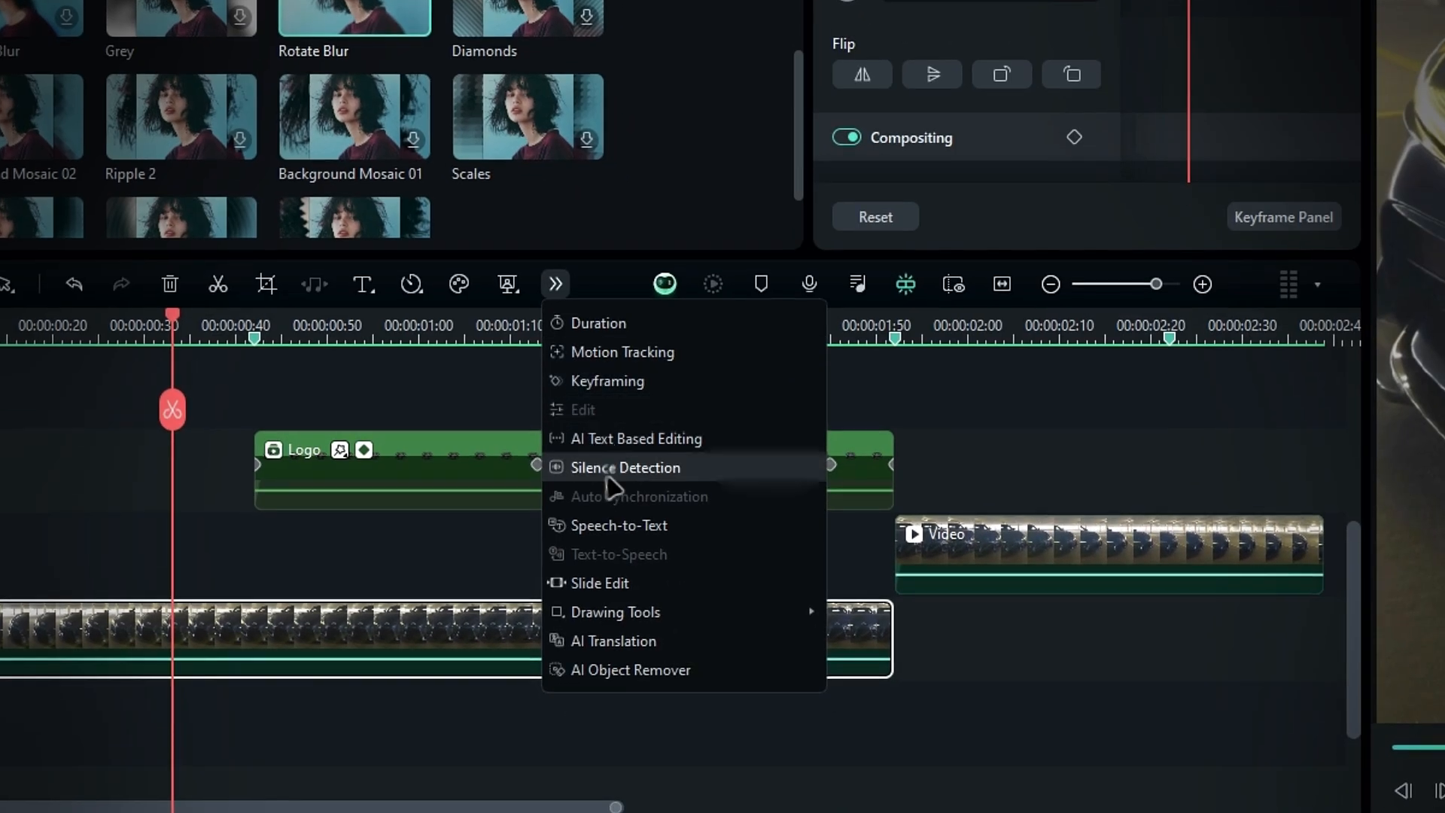
mouse_move(653, 676)
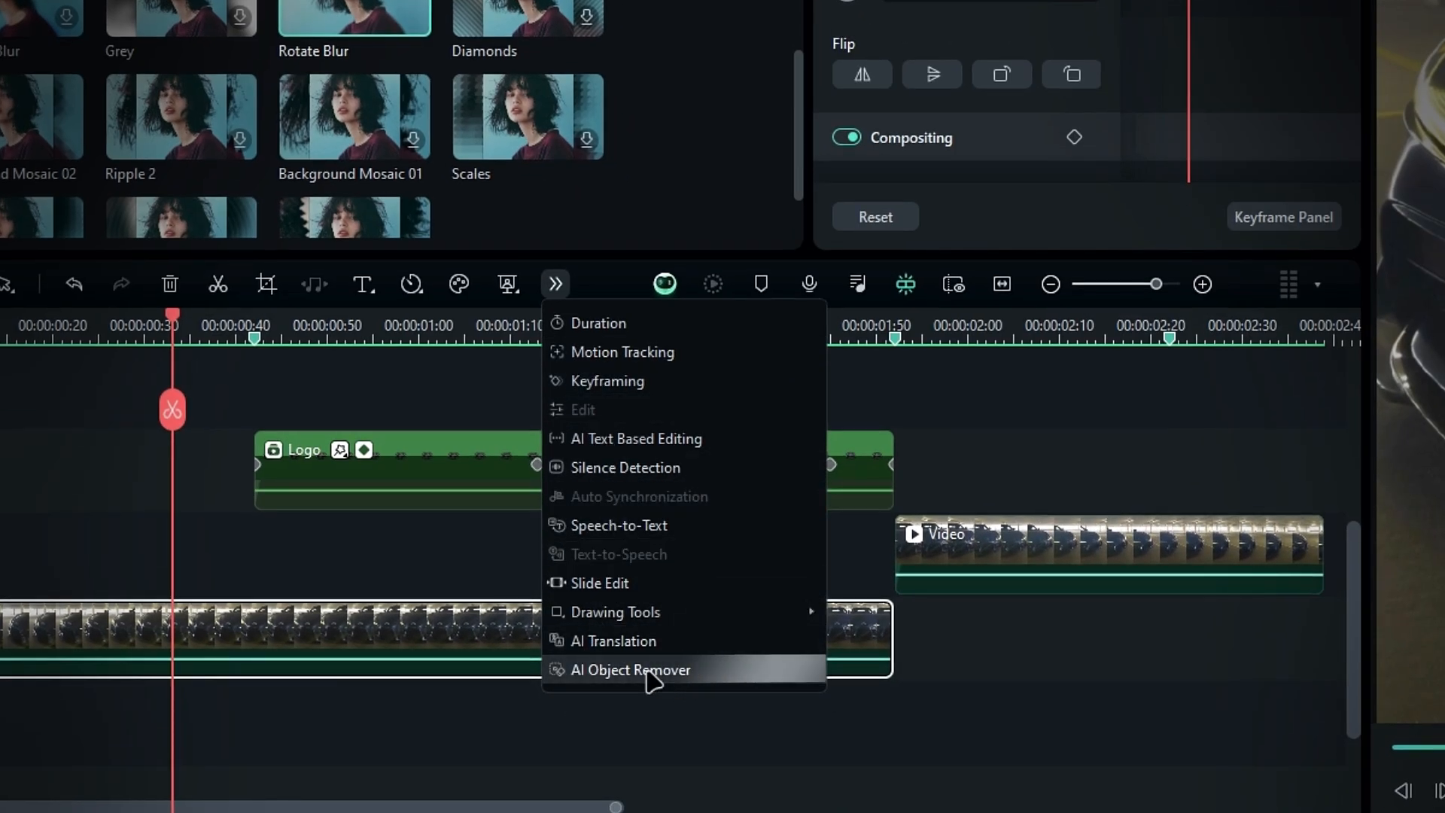
left_click(631, 669)
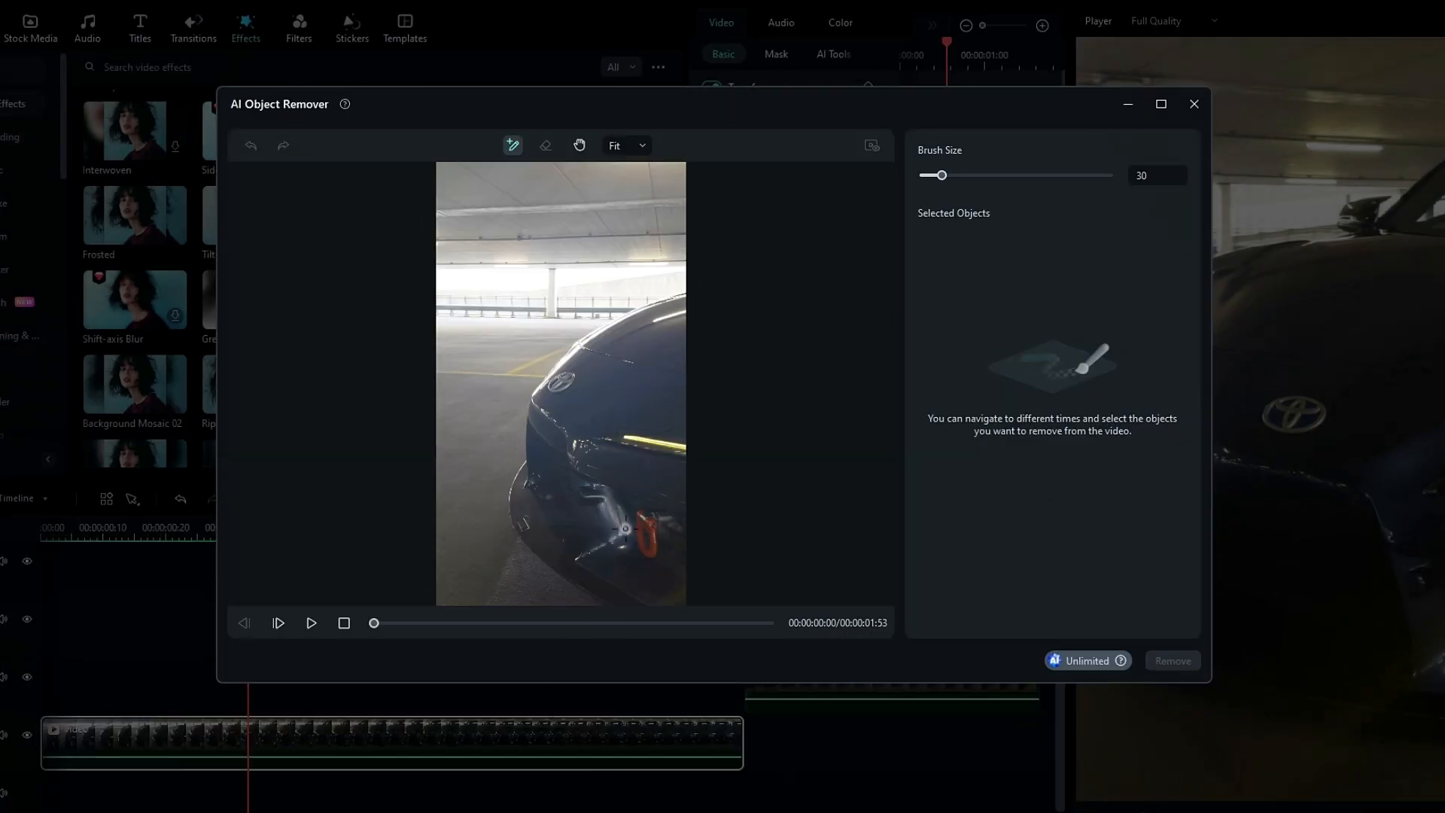
- Maximize the remover and brush over the Toyota badge at six moments, 0:00–1:50
left_click(1161, 104)
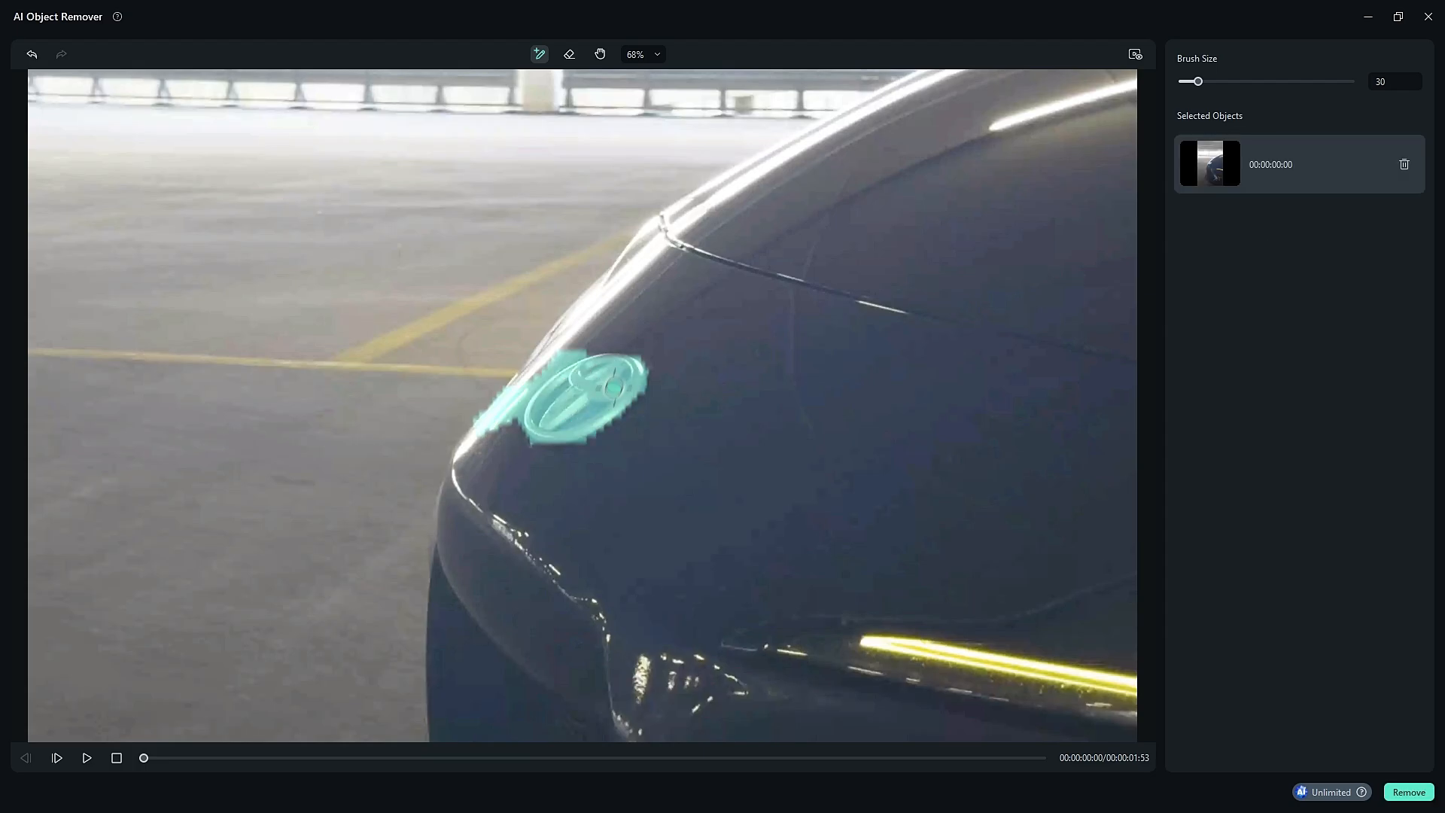
left_click(569, 53)
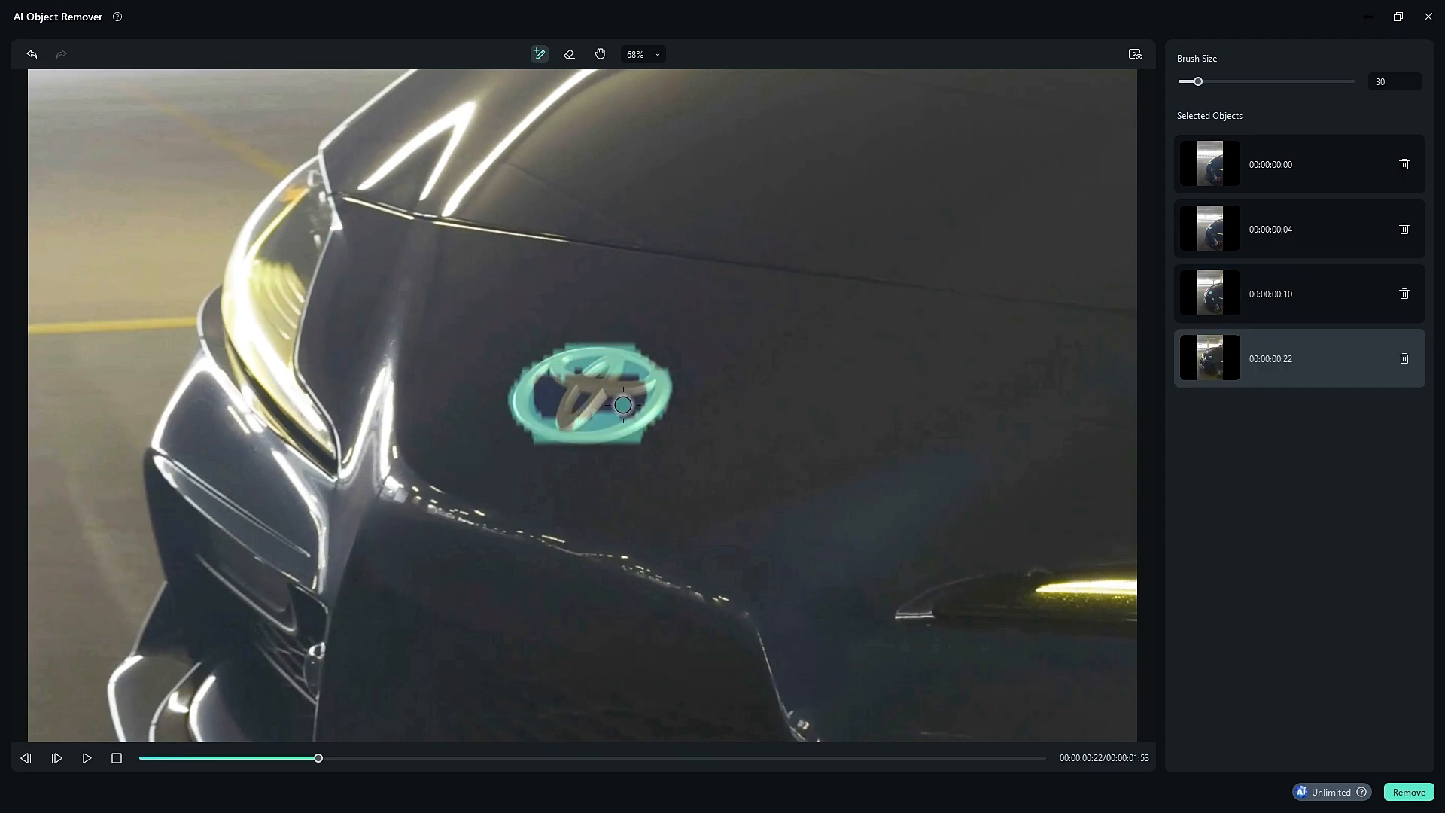
left_click(1404, 358)
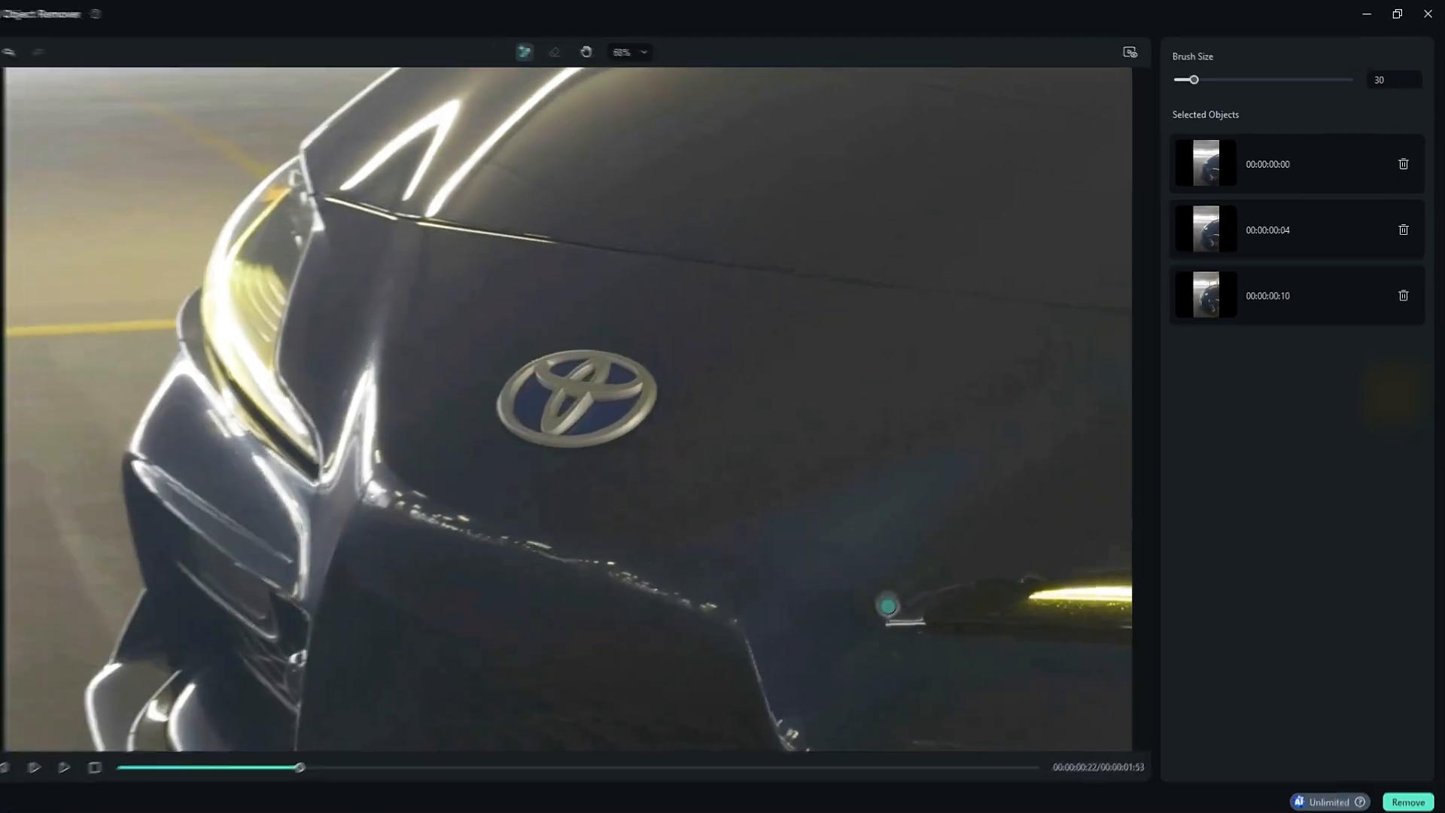
left_click(86, 758)
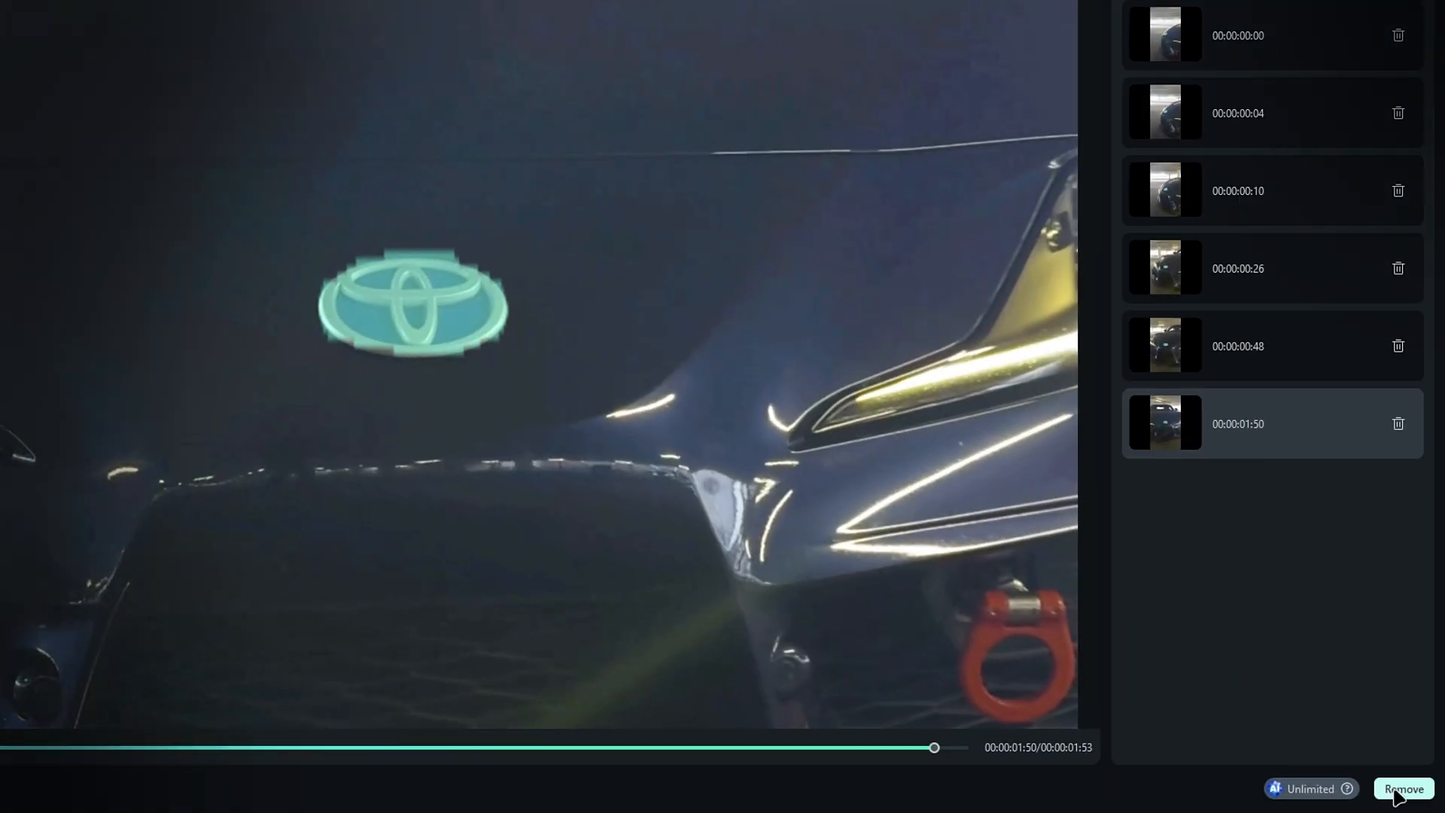
left_click(1401, 788)
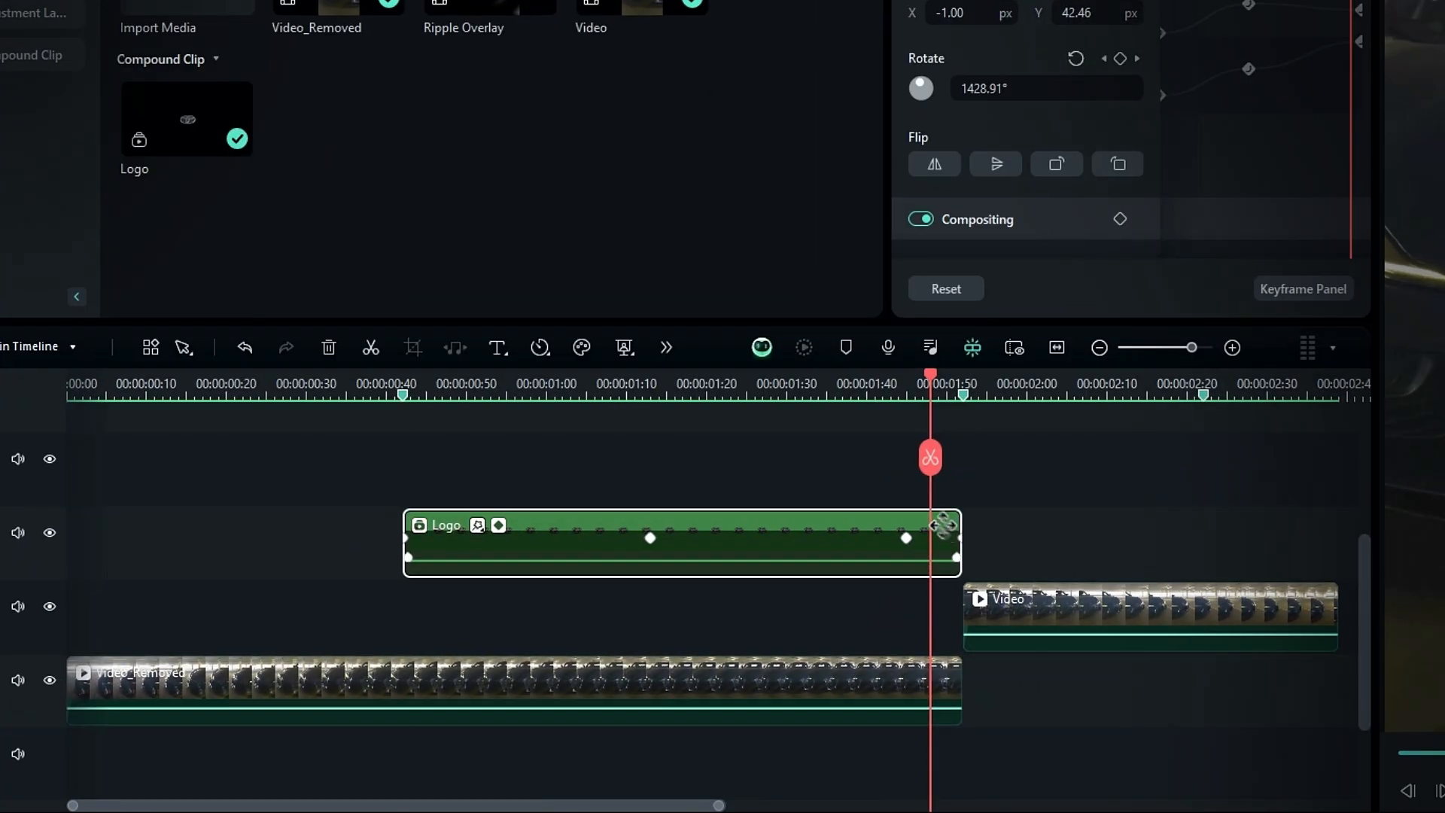
- Scroll to position the Ripple Overlay above the second car clip
scroll("down", 3)
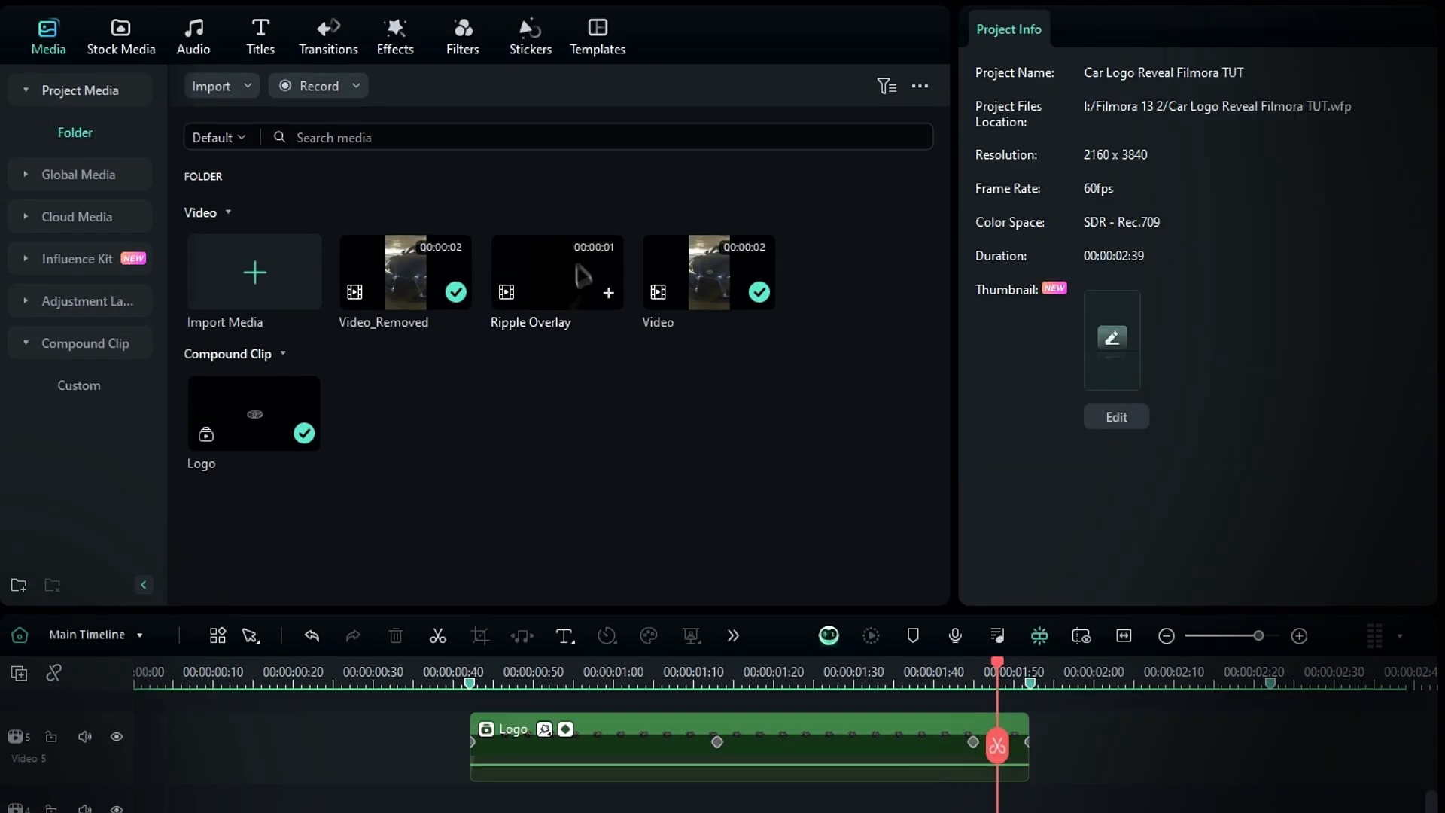
mouse_move(557, 276)
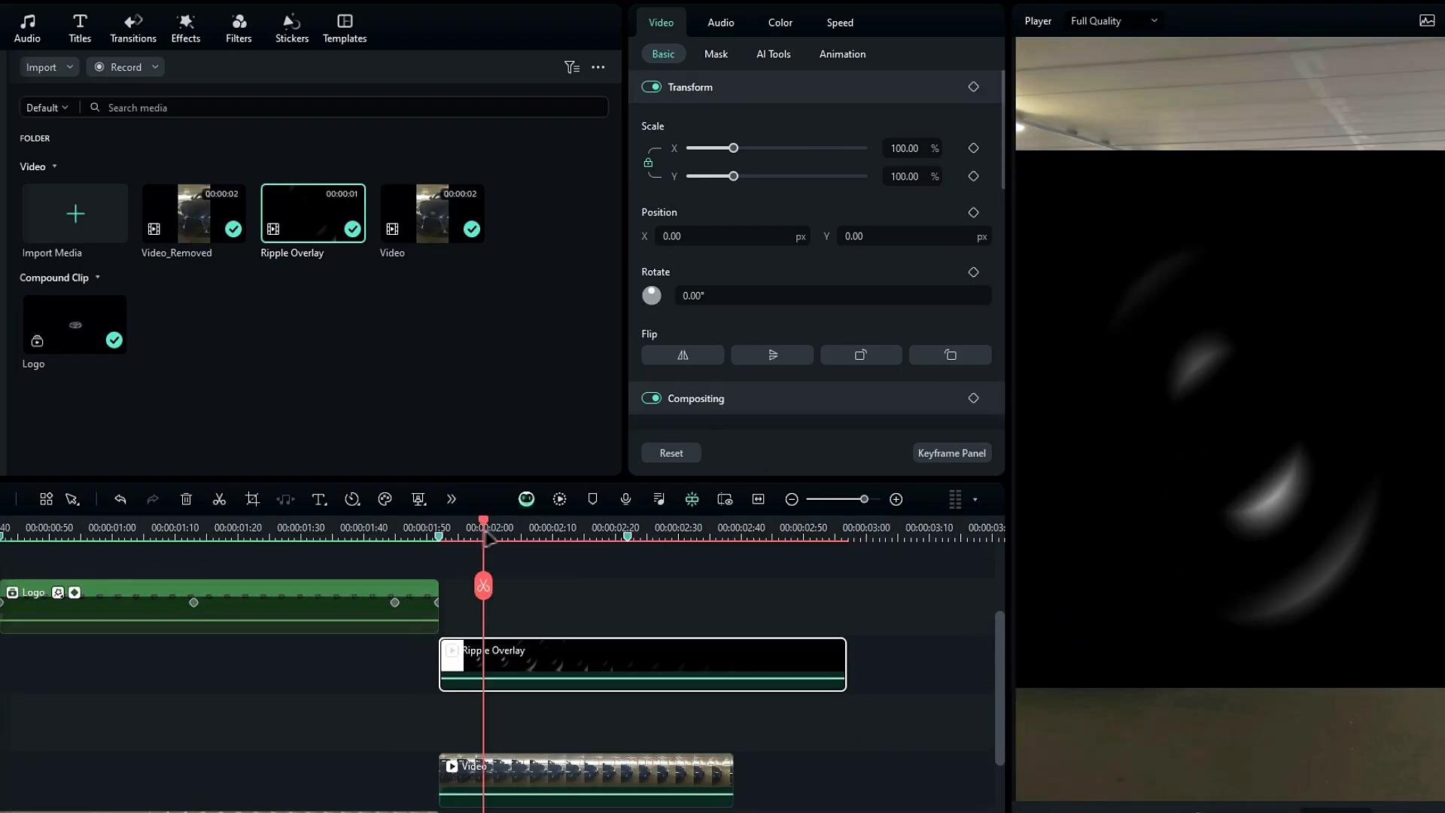
- Scrub the preview and give the Ripple Overlay clip a lighter blend mode over the car
left_click_drag(484, 537, 459, 537)
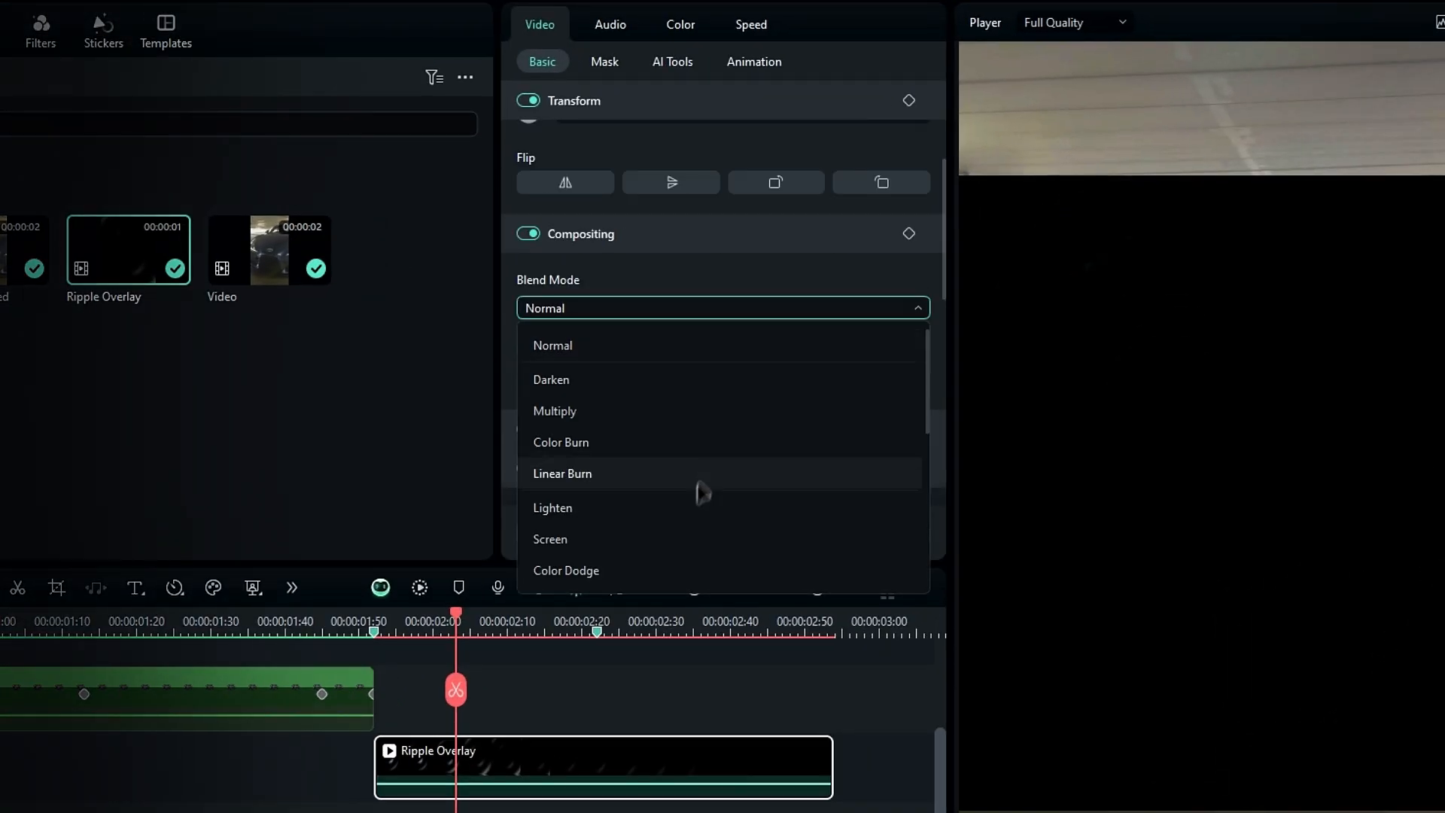
left_click(553, 344)
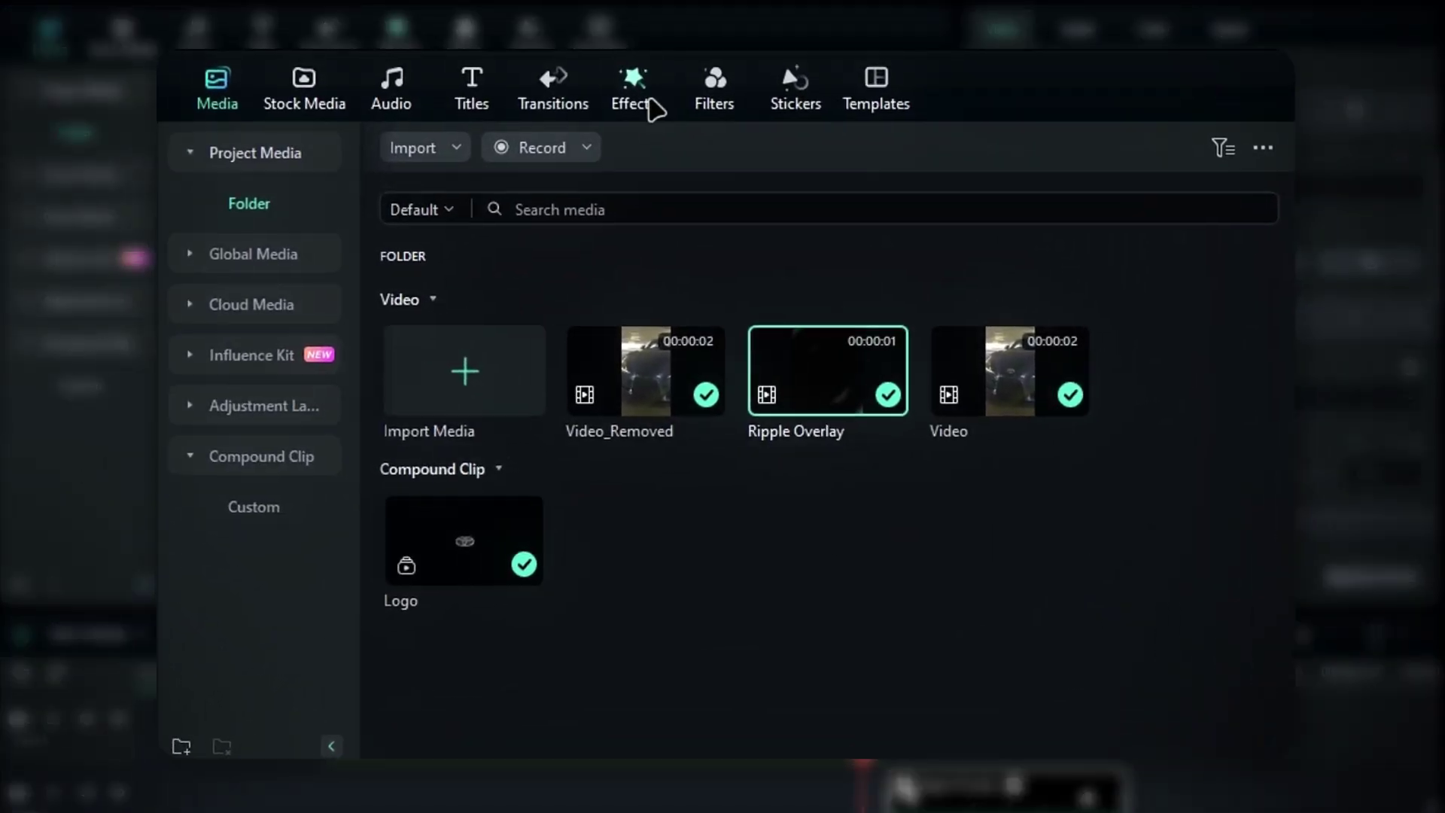
- Place the Ripple Shake 02 effect on the timeline beneath the Ripple Overlay clip
left_click(632, 88)
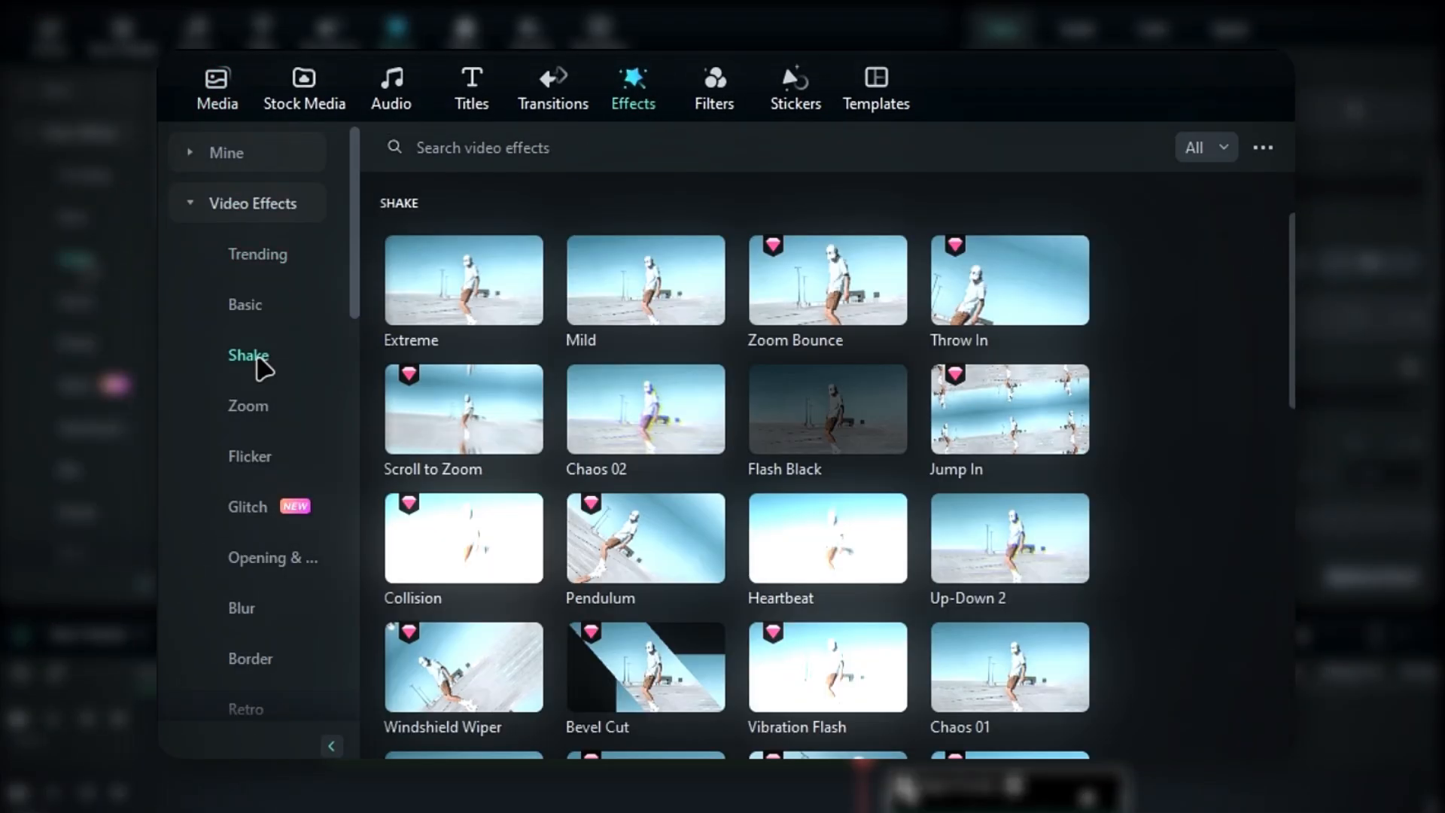
scroll("down", 3)
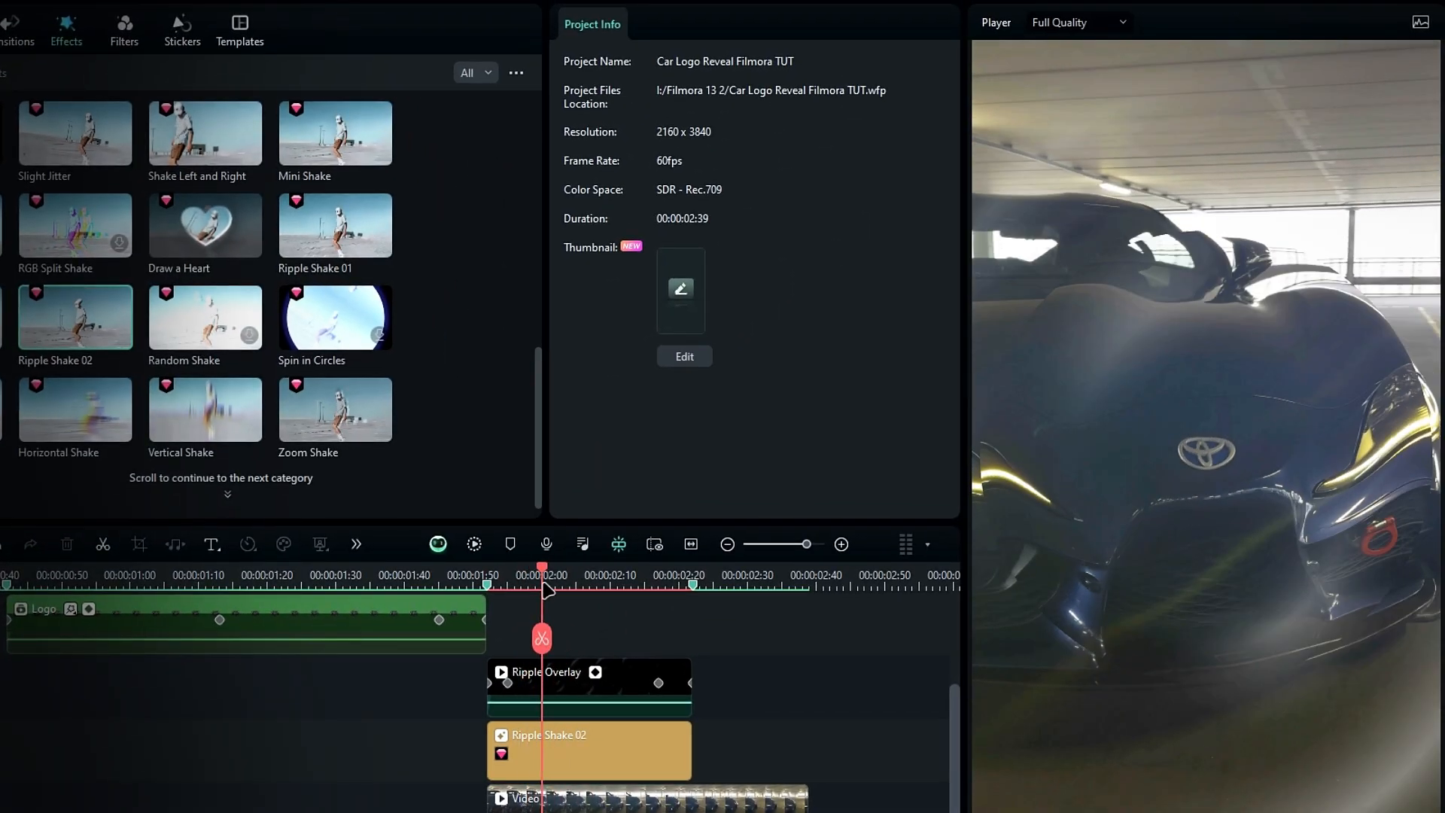
double_click(590, 751)
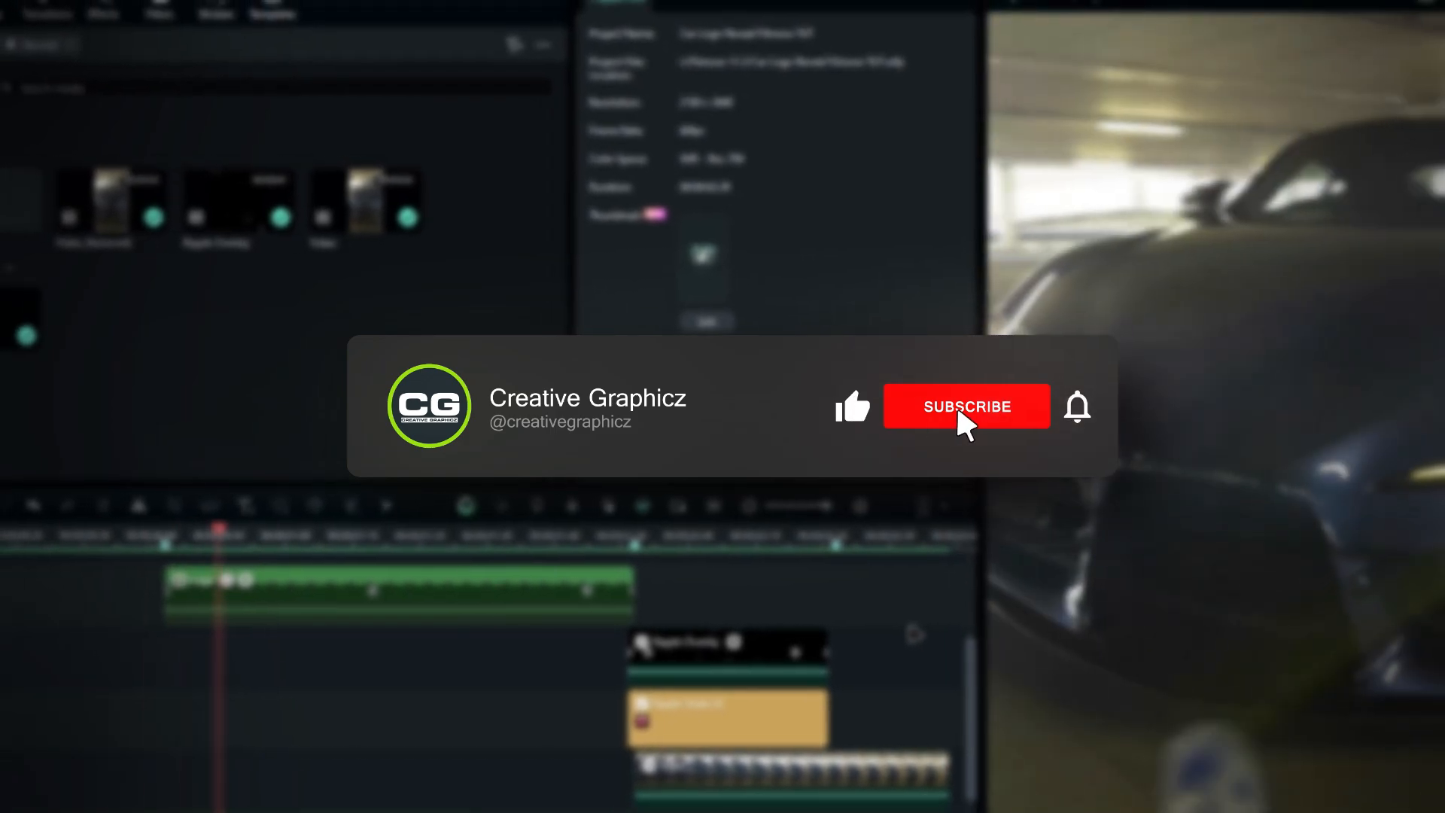
left_click(965, 406)
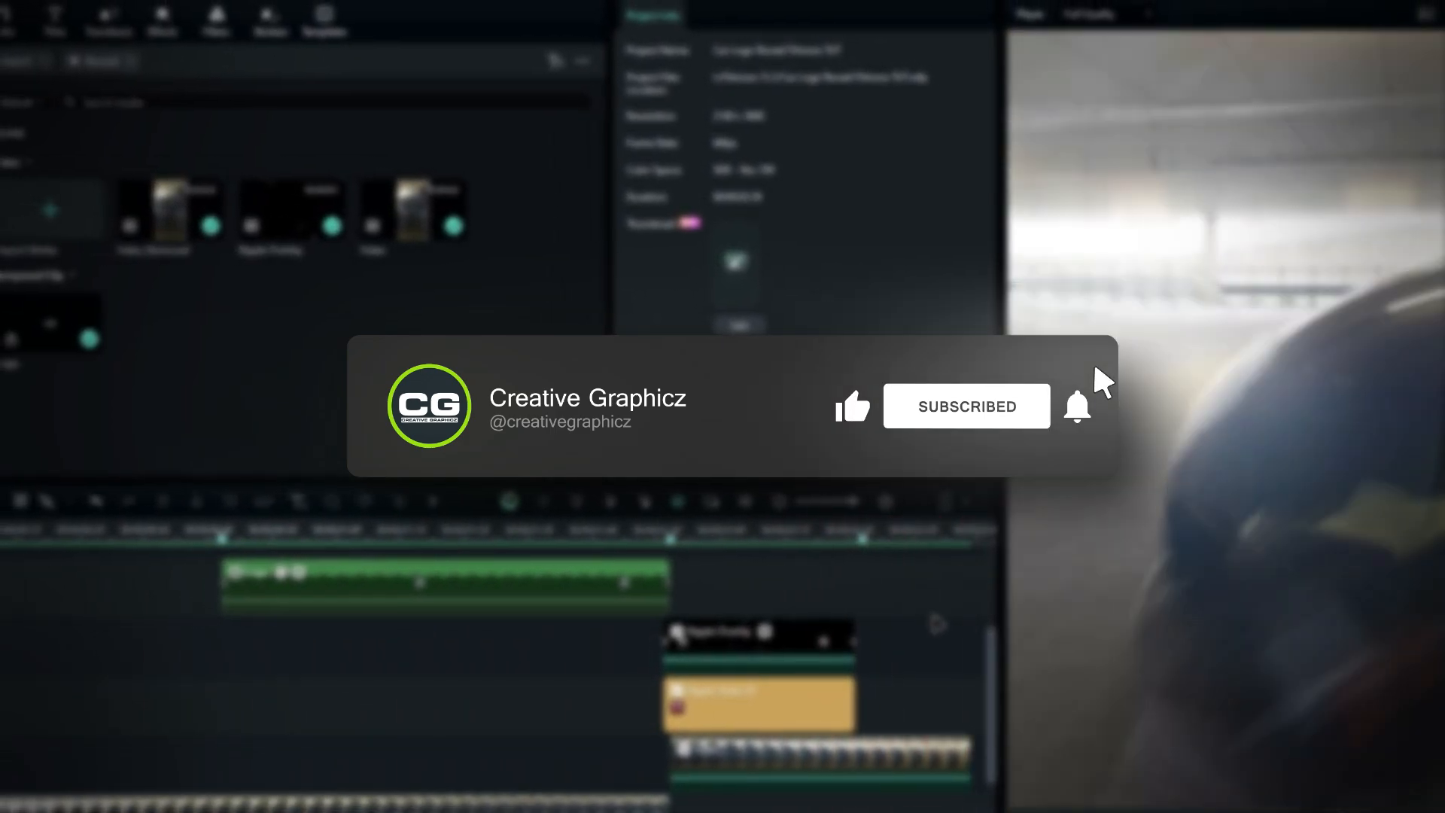